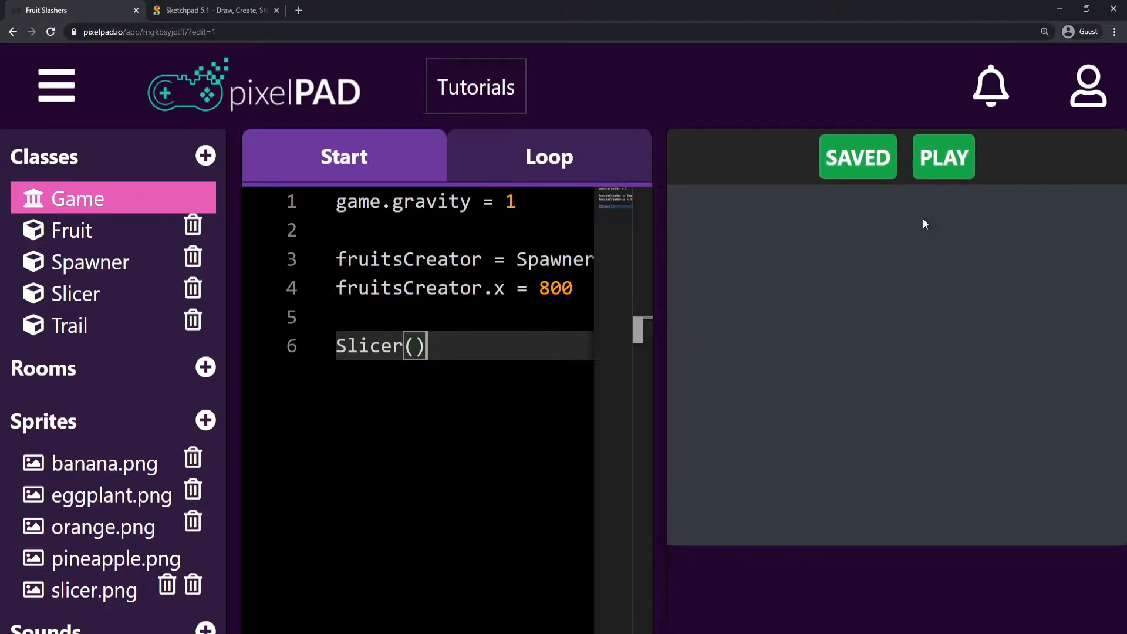
# - Run the game, then in Sketchpad trace a thin arrowed line along the thick S
pyautogui.click(944, 157)
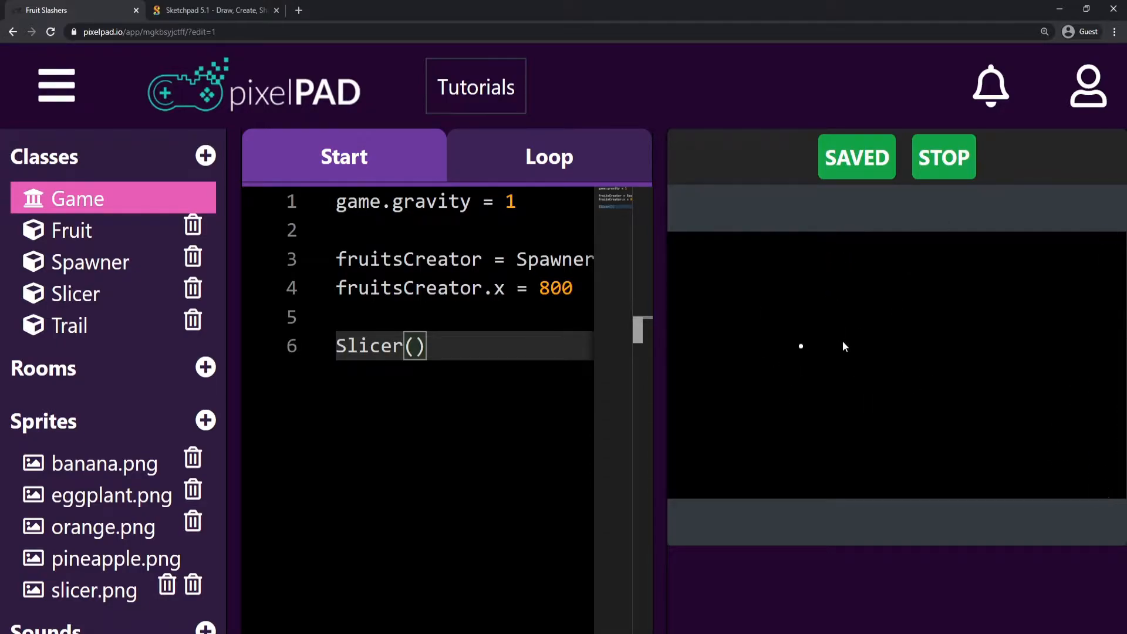
pyautogui.moveTo(650, 387); pyautogui.dragTo(724, 387)
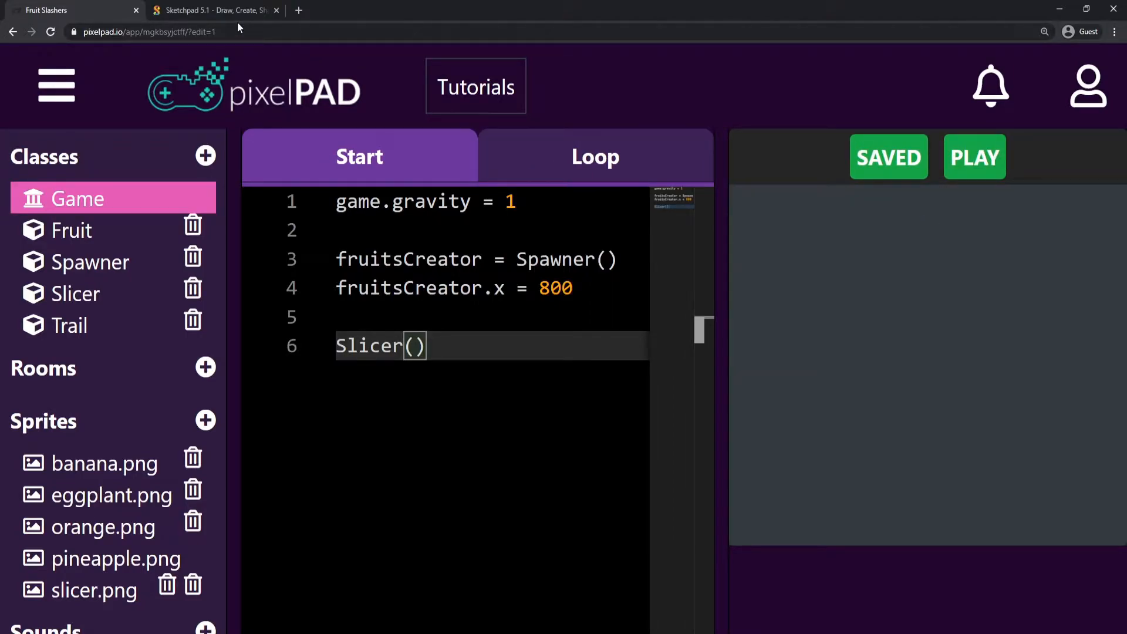
pyautogui.click(212, 10)
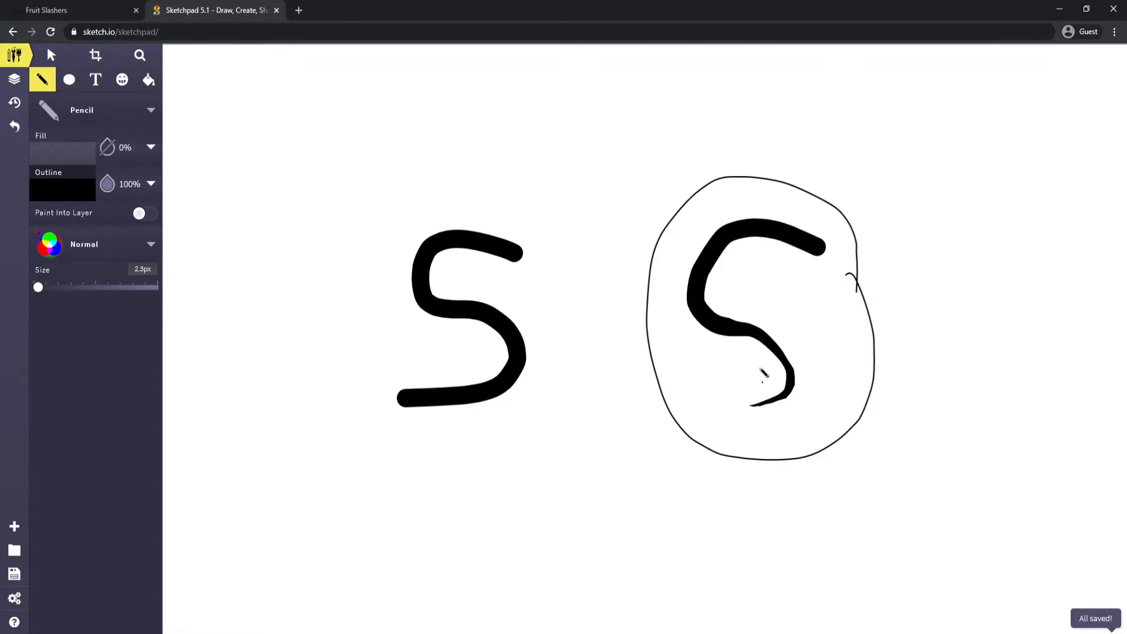
pyautogui.moveTo(776, 371); pyautogui.dragTo(755, 403)
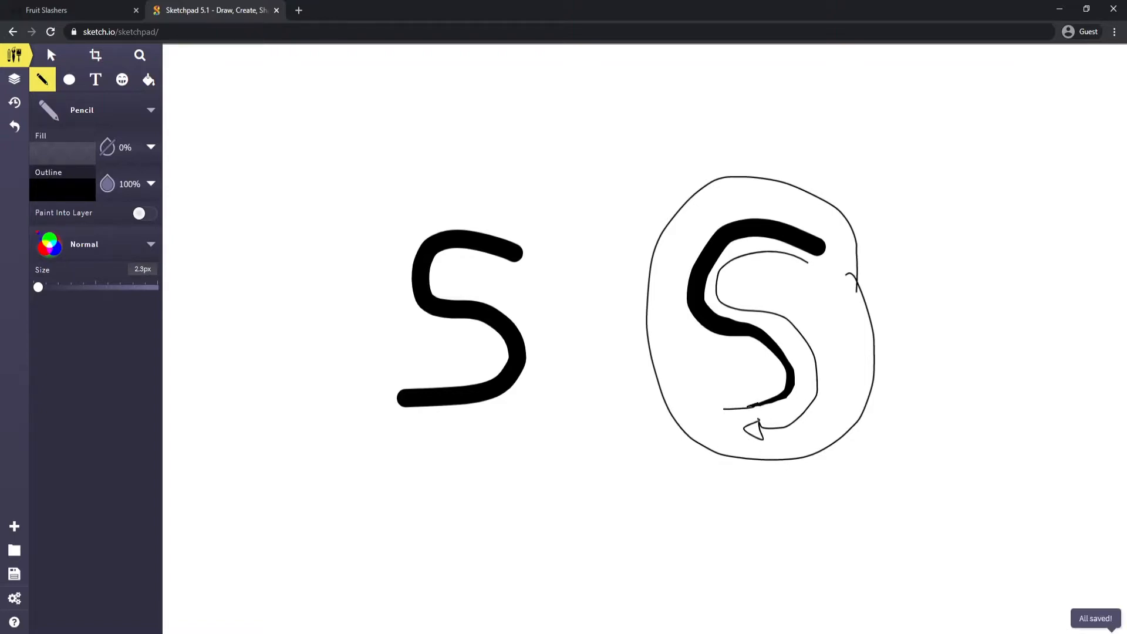
pyautogui.moveTo(726, 409); pyautogui.dragTo(798, 424)
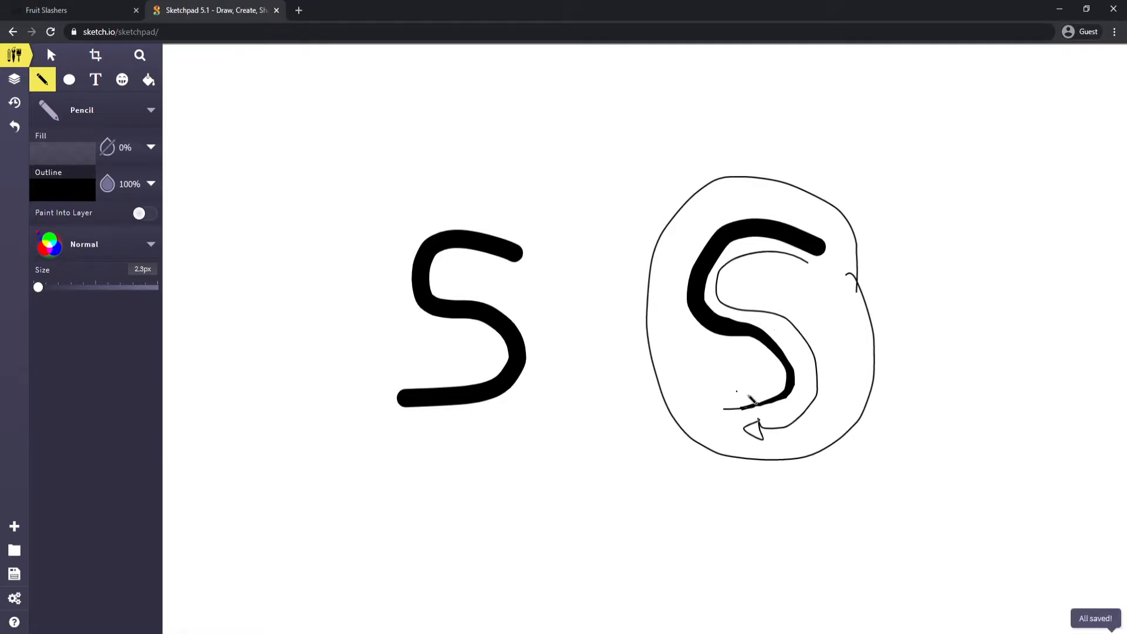
pyautogui.click(69, 10)
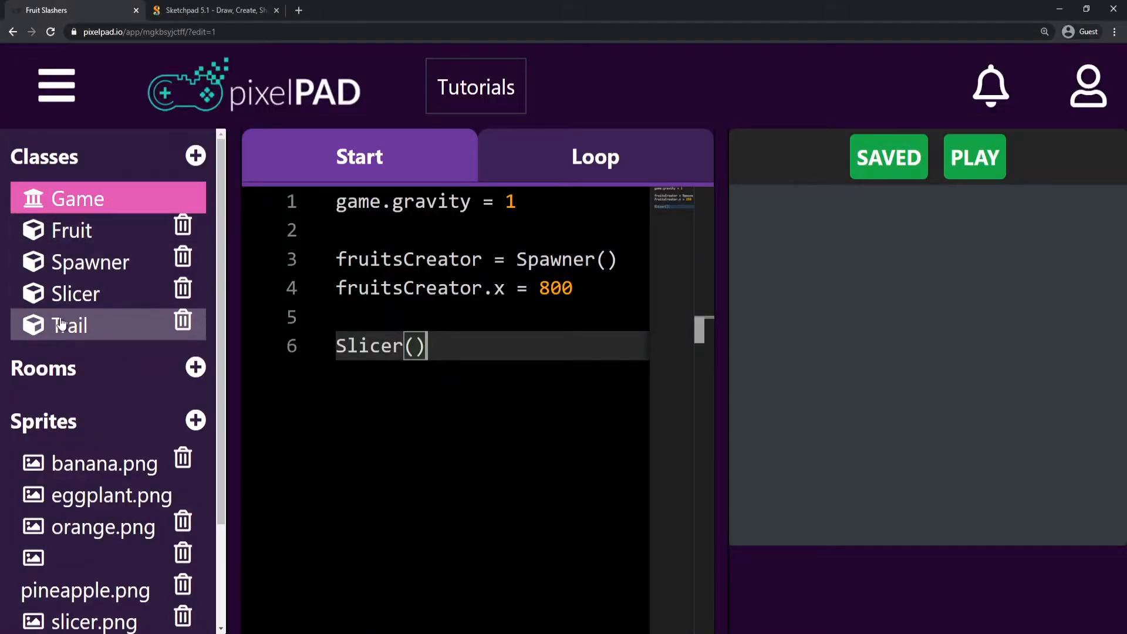
# - Open the Trail class, widen the editor, and insert a blank line above the timer setting
pyautogui.click(70, 325)
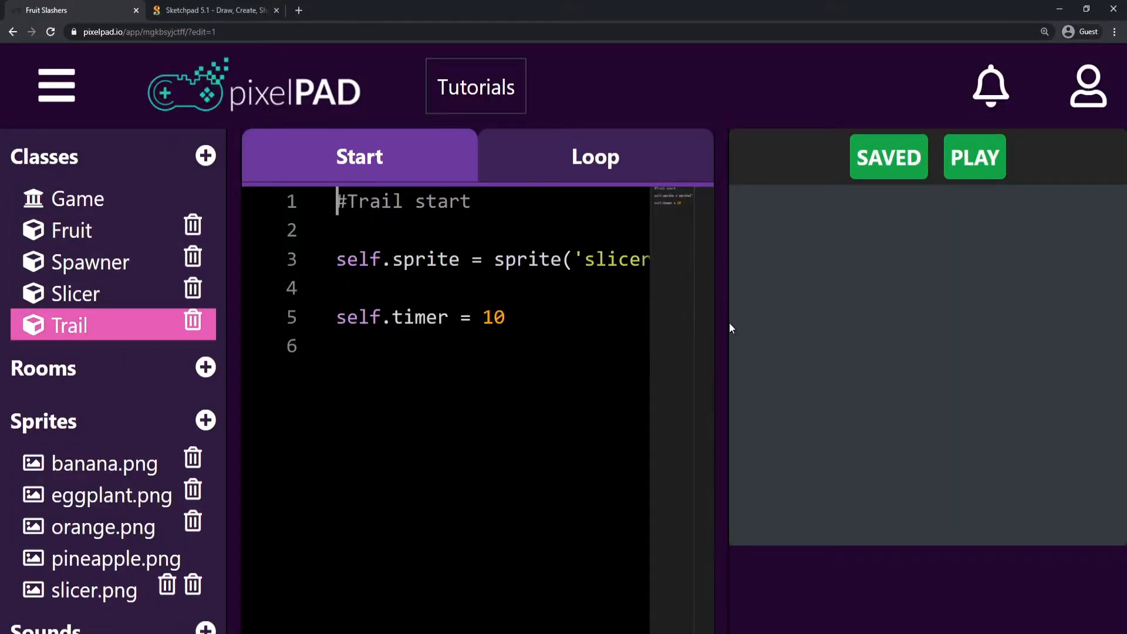
pyautogui.moveTo(712, 331); pyautogui.dragTo(802, 331)
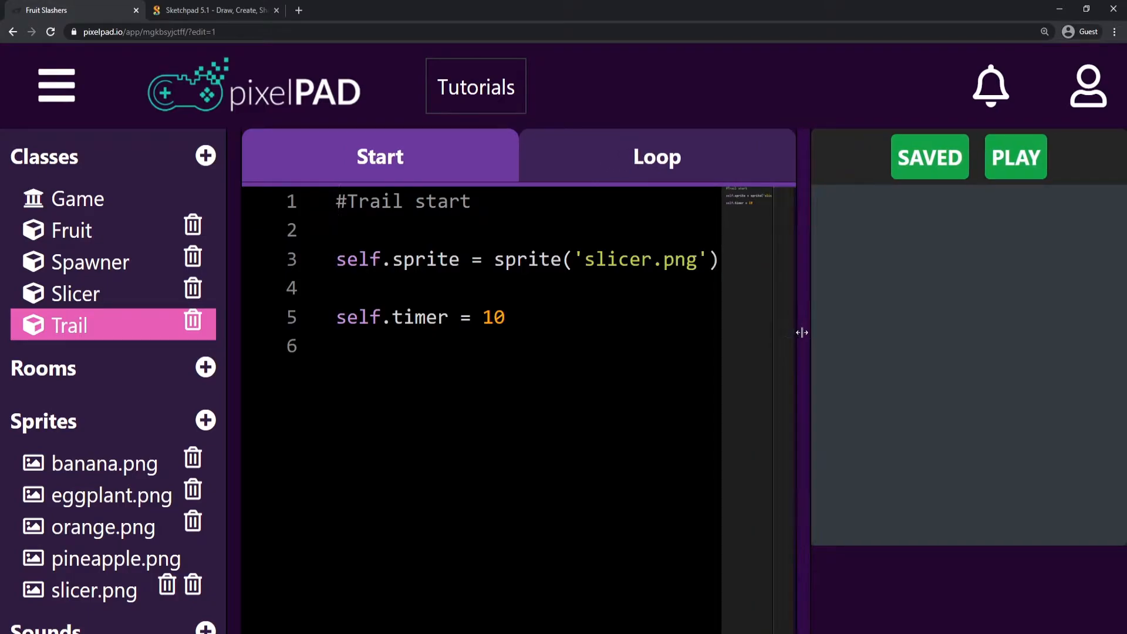
pyautogui.click(503, 287)
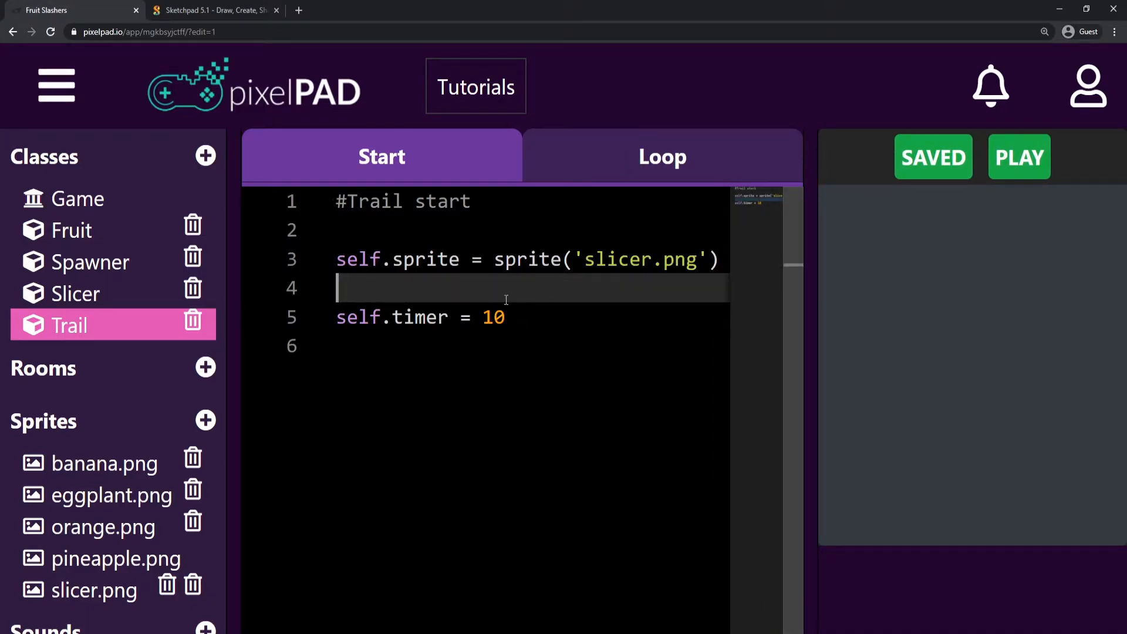
pyautogui.press('Enter')
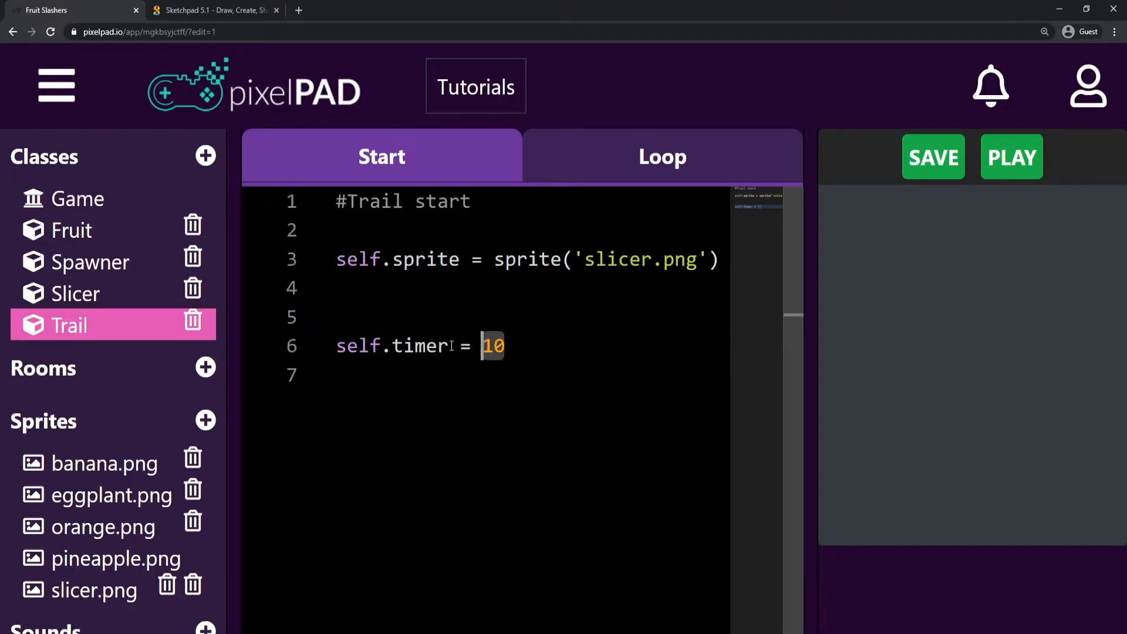
pyautogui.doubleClick(392, 345)
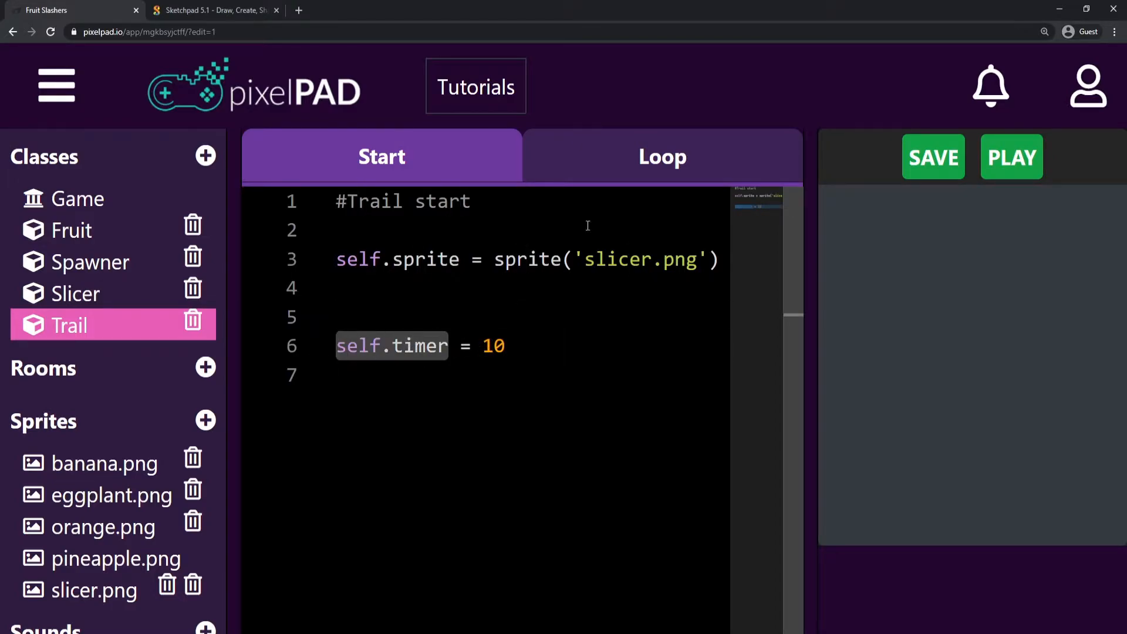
pyautogui.click(662, 156)
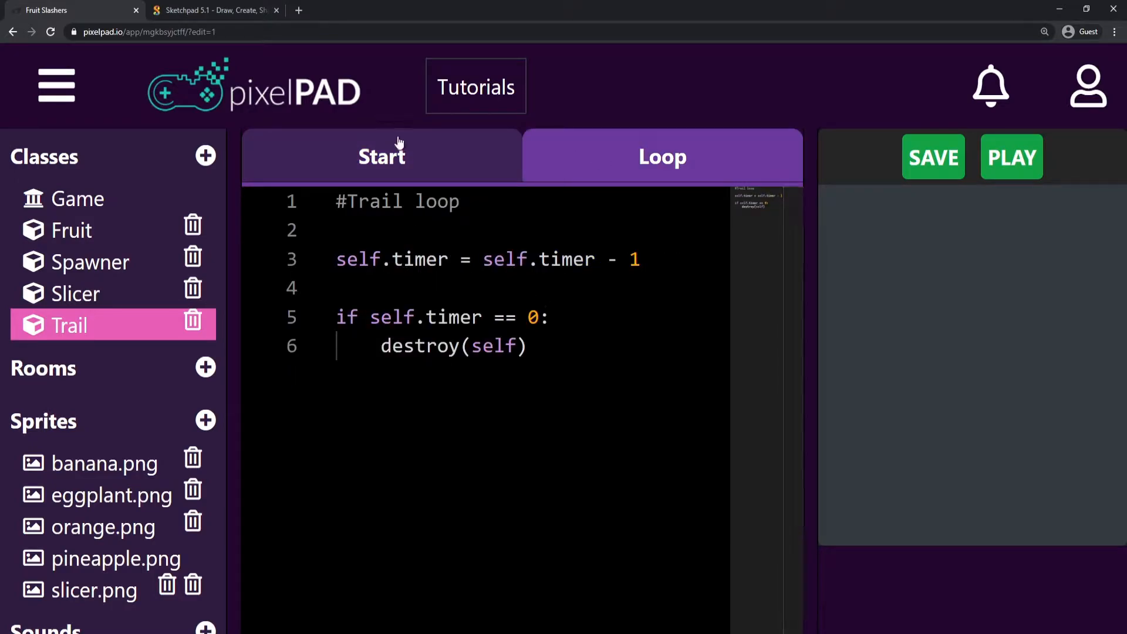
# - In Trail's start code, add self.timeAlive = 10 and set self.timer = self.timeAlive
pyautogui.click(382, 156)
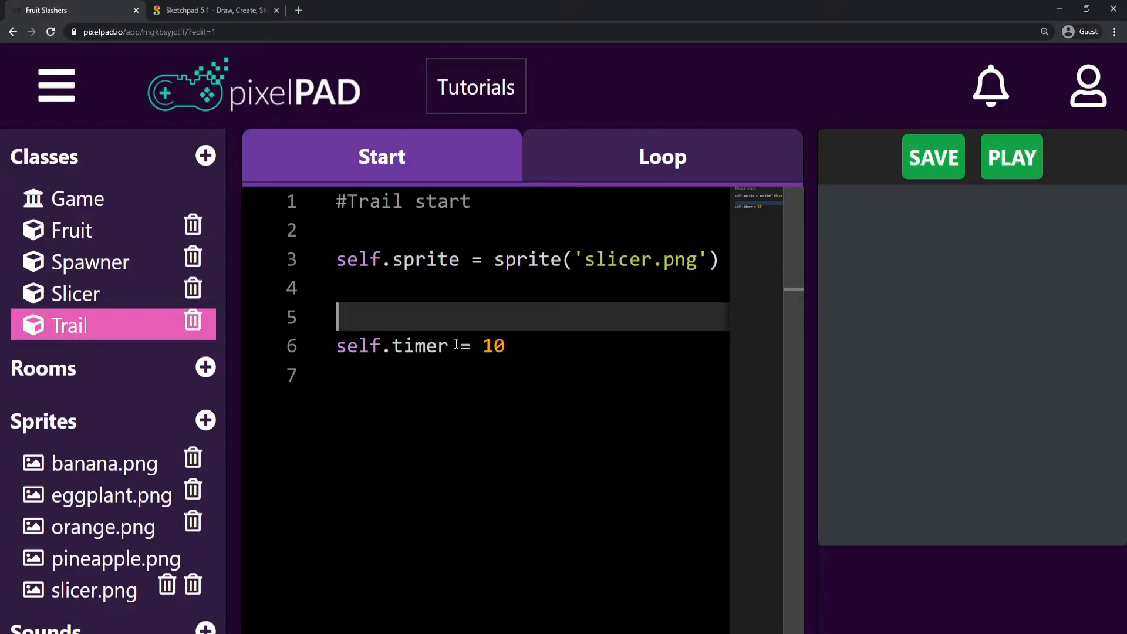
pyautogui.write('self.timeAli')
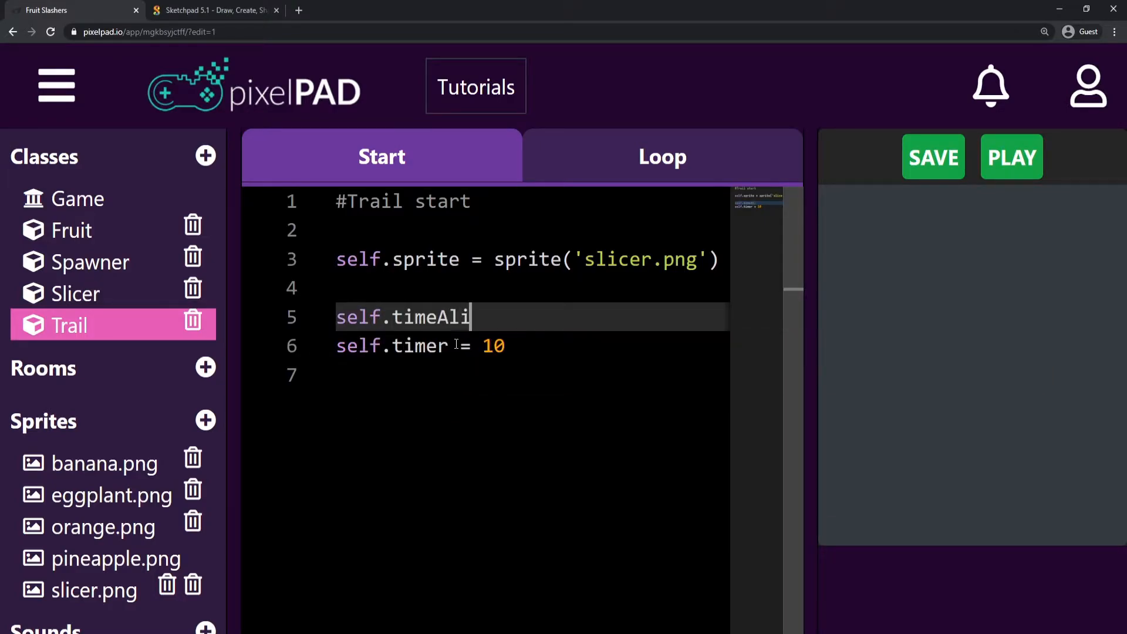
pyautogui.write('ve =')
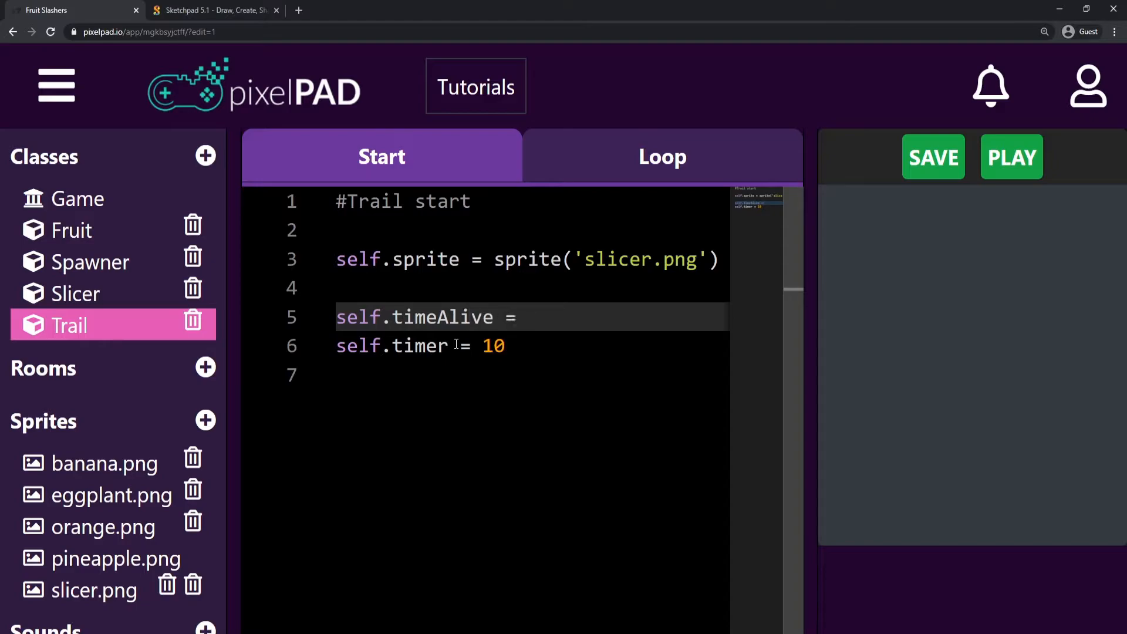
pyautogui.write('10')
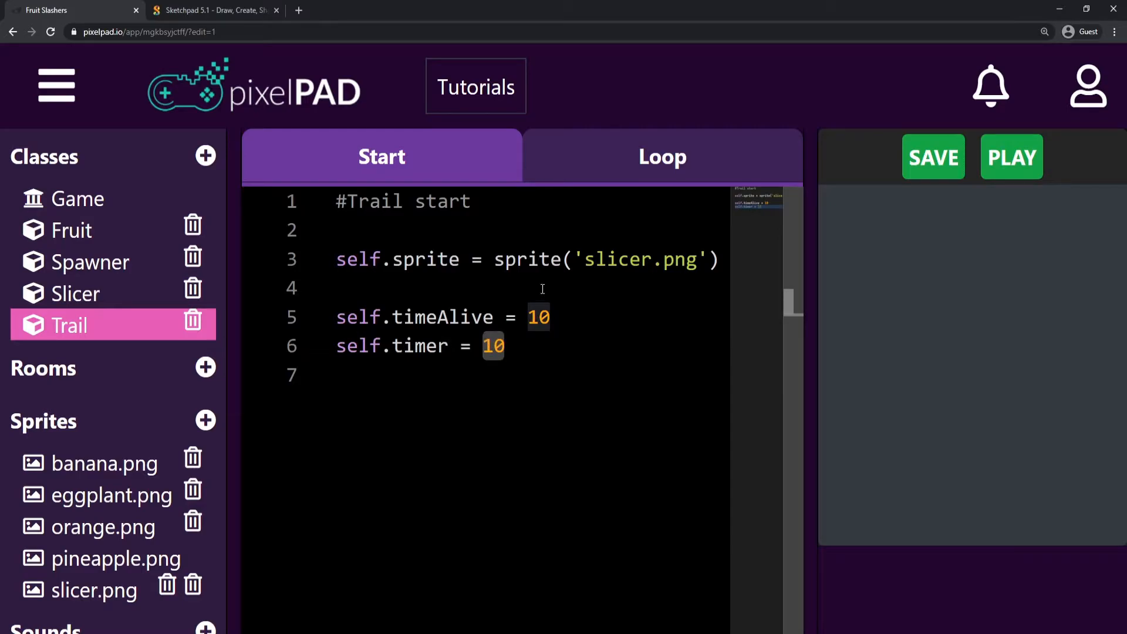
pyautogui.write('self.')
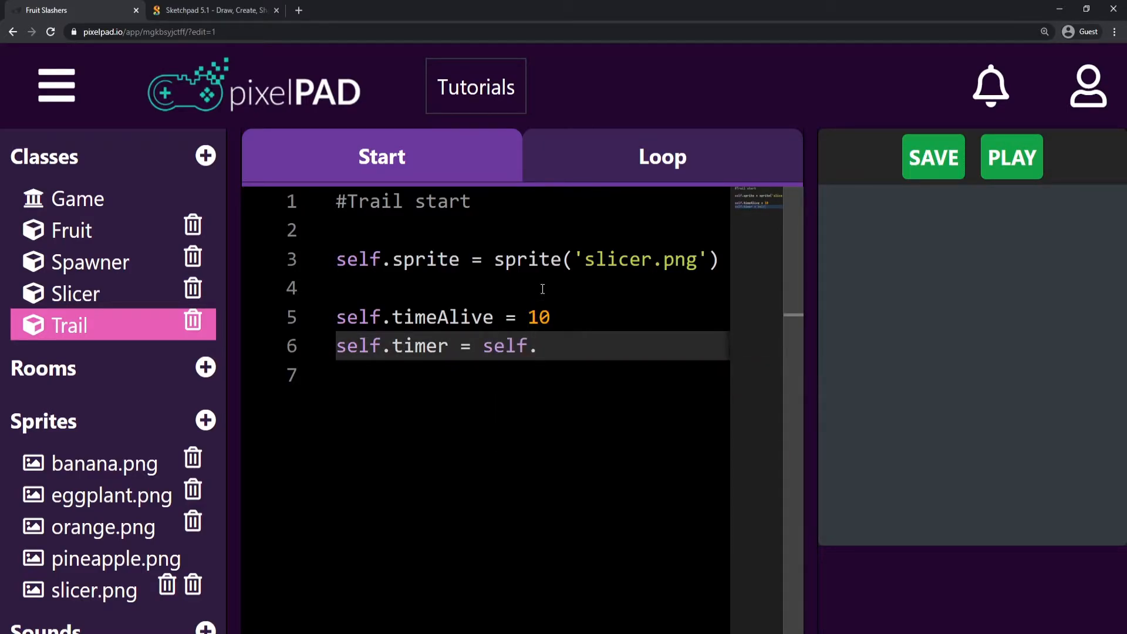
pyautogui.write('timeAlive')
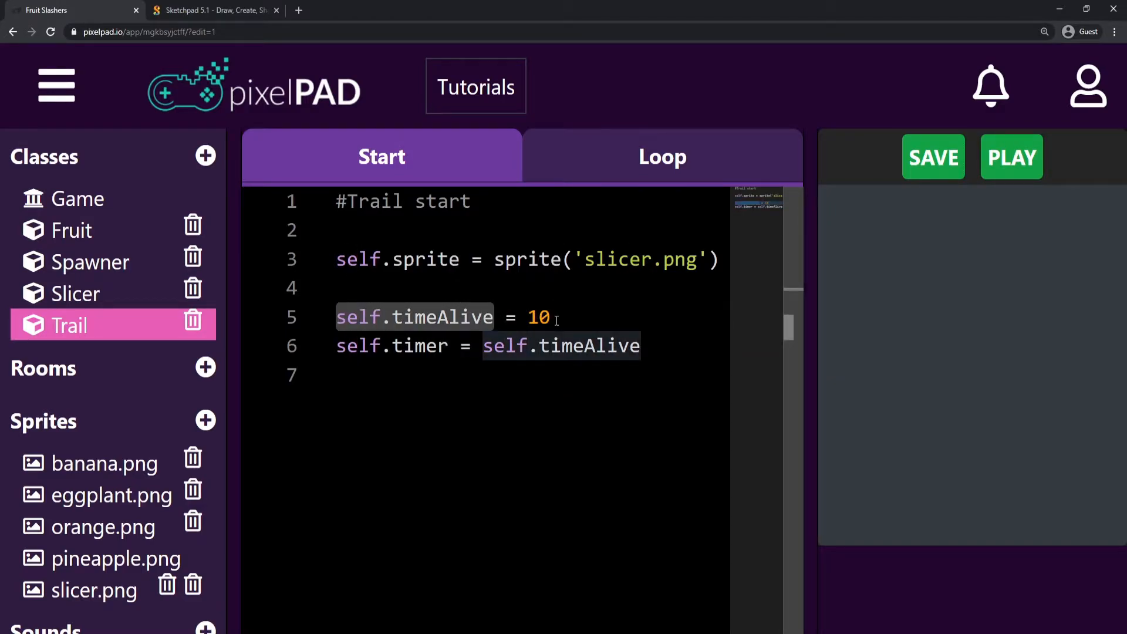
pyautogui.click(451, 346)
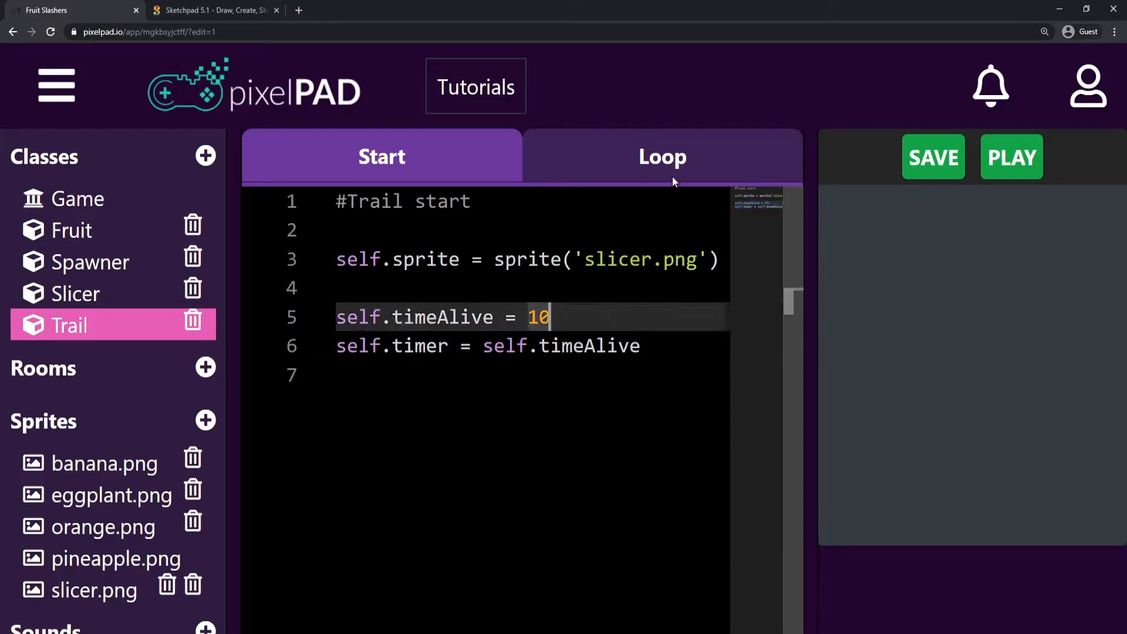
# - Insert a line below the comment in Trail's loop and begin a self.scaleX assignment
pyautogui.click(661, 157)
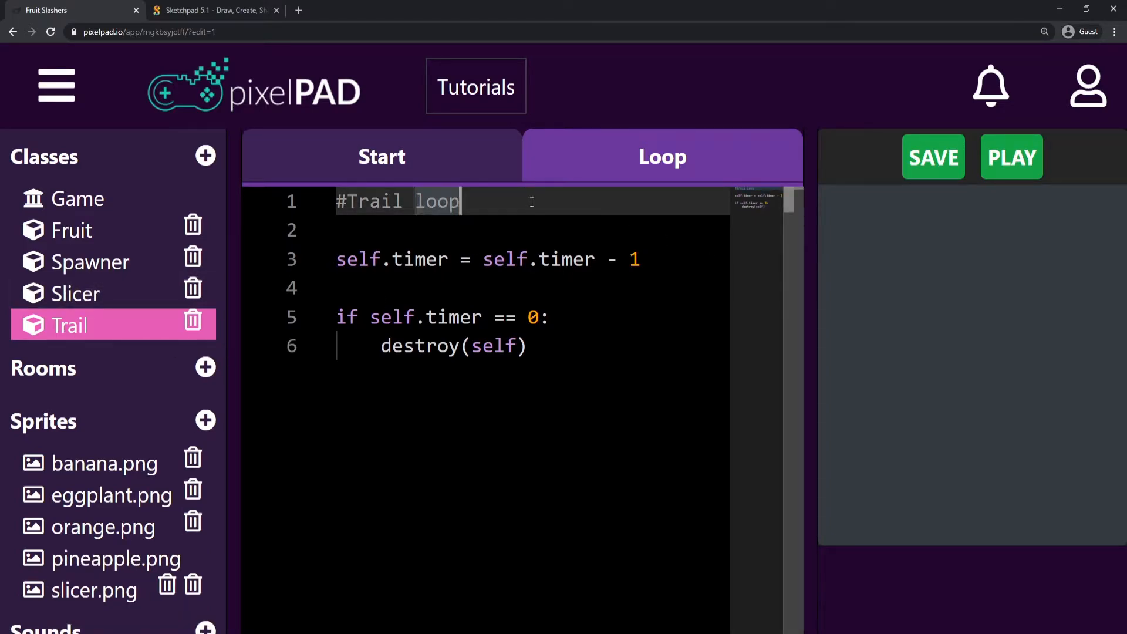
pyautogui.press('Enter')
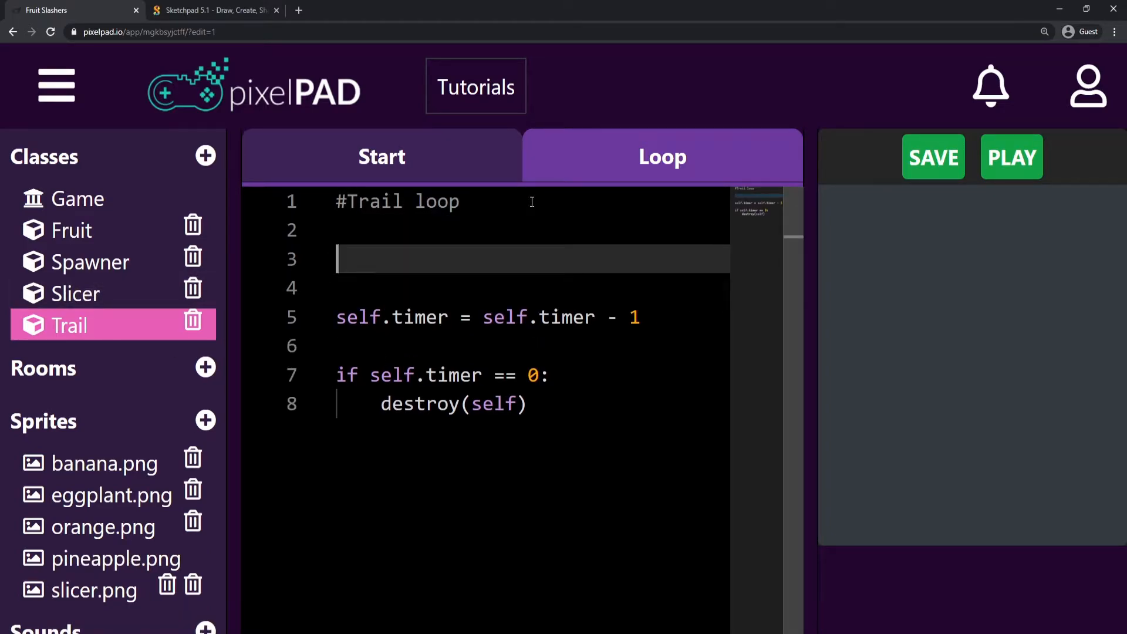
pyautogui.write('self.scale')
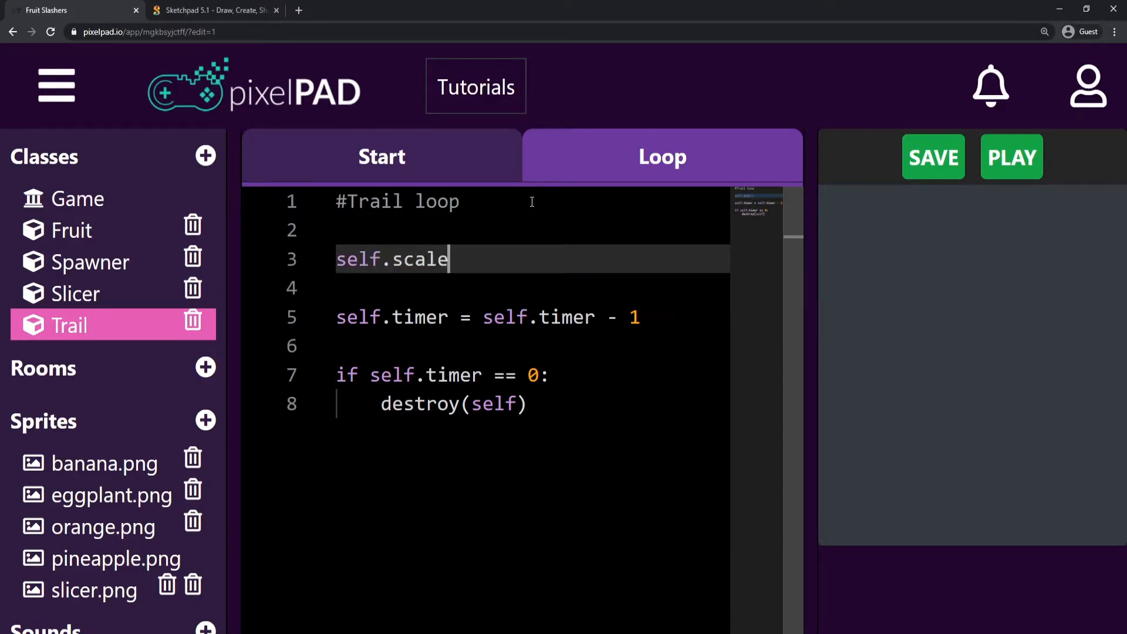
pyautogui.write('X =')
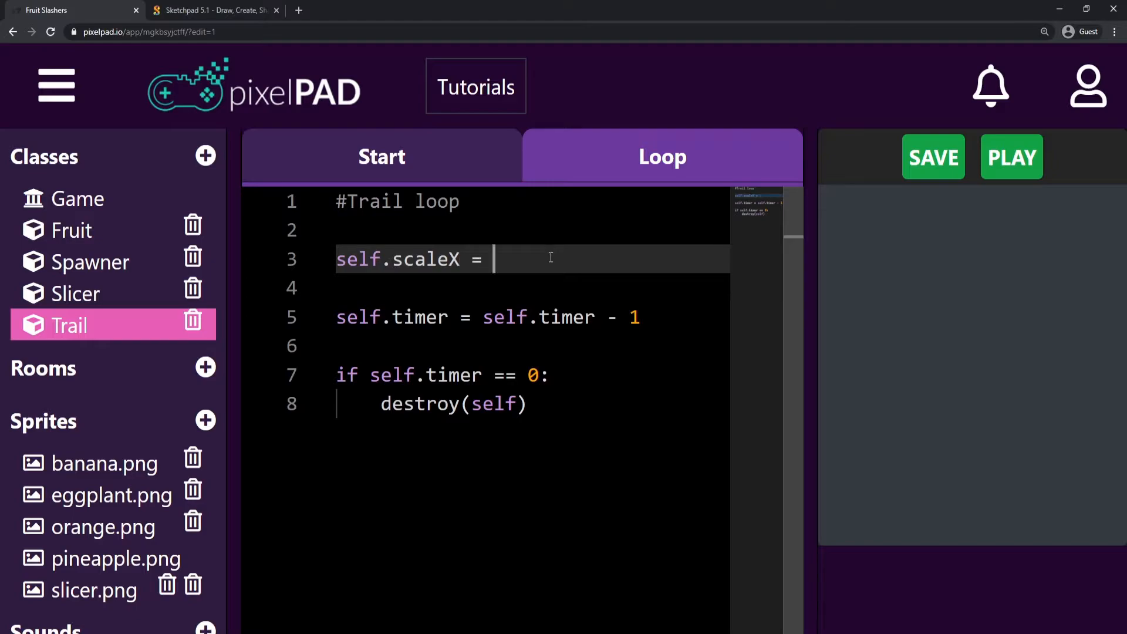
pyautogui.write('1')
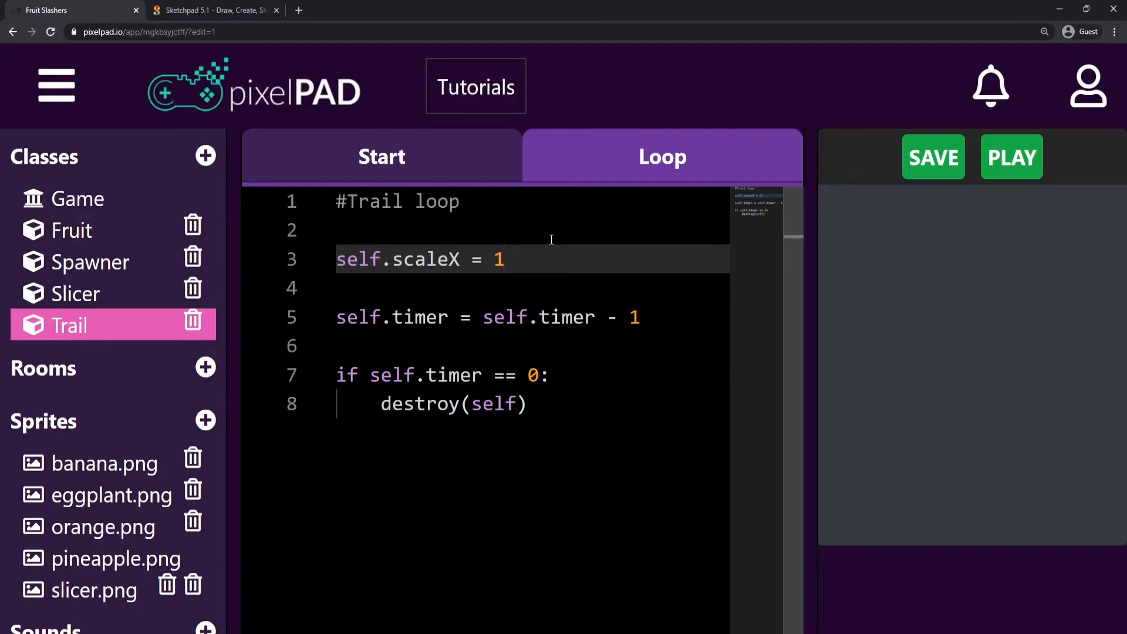
pyautogui.write('> 0')
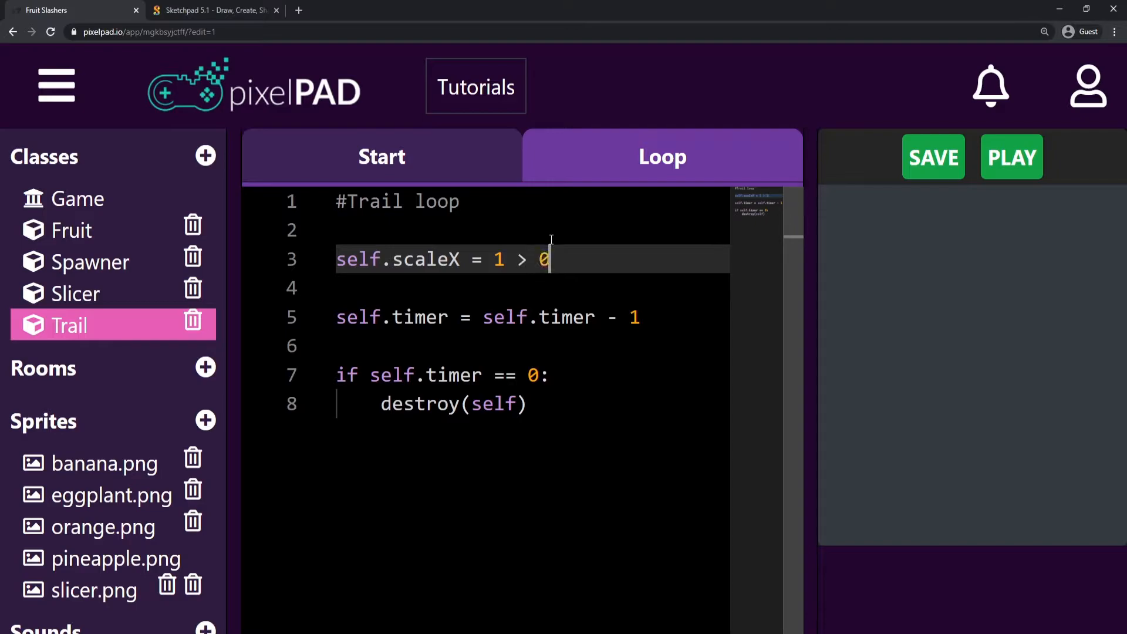
pyautogui.press('Backspace')
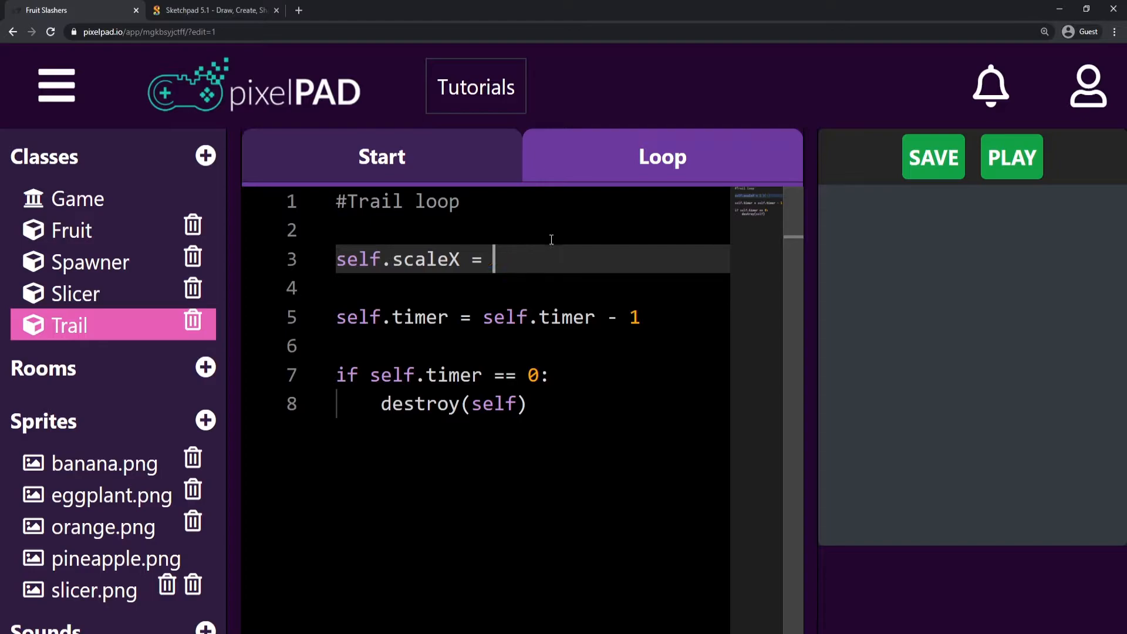
pyautogui.write('0')
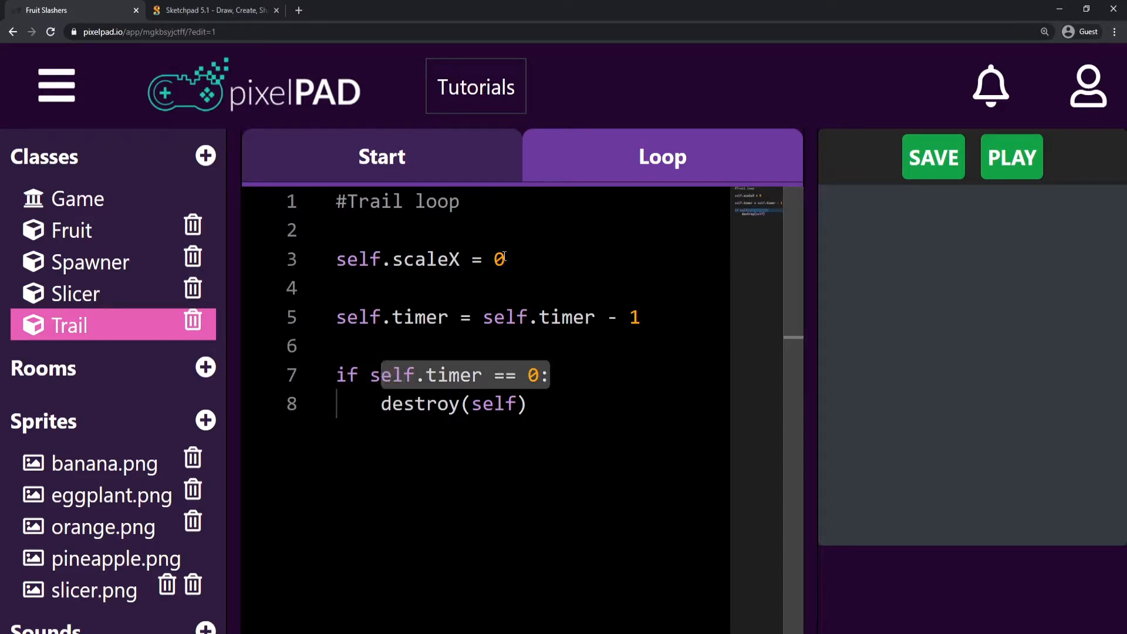
pyautogui.press('Backspace')
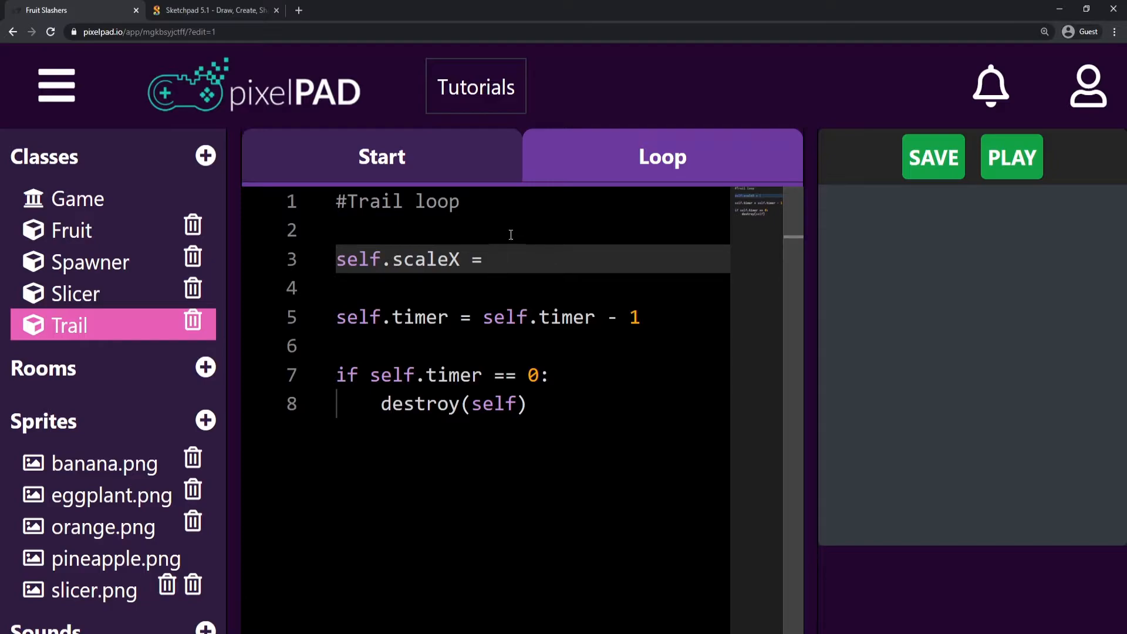
# - Complete the line as self.scaleX = self.timer/self.timeAlive
pyautogui.write('self')
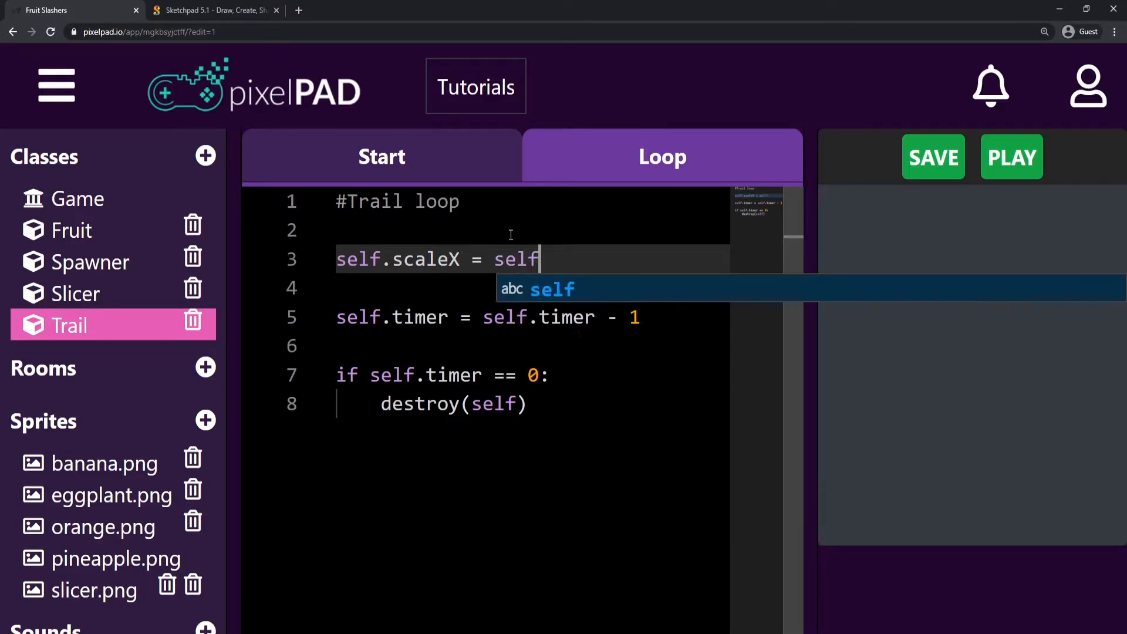
pyautogui.write('.timer')
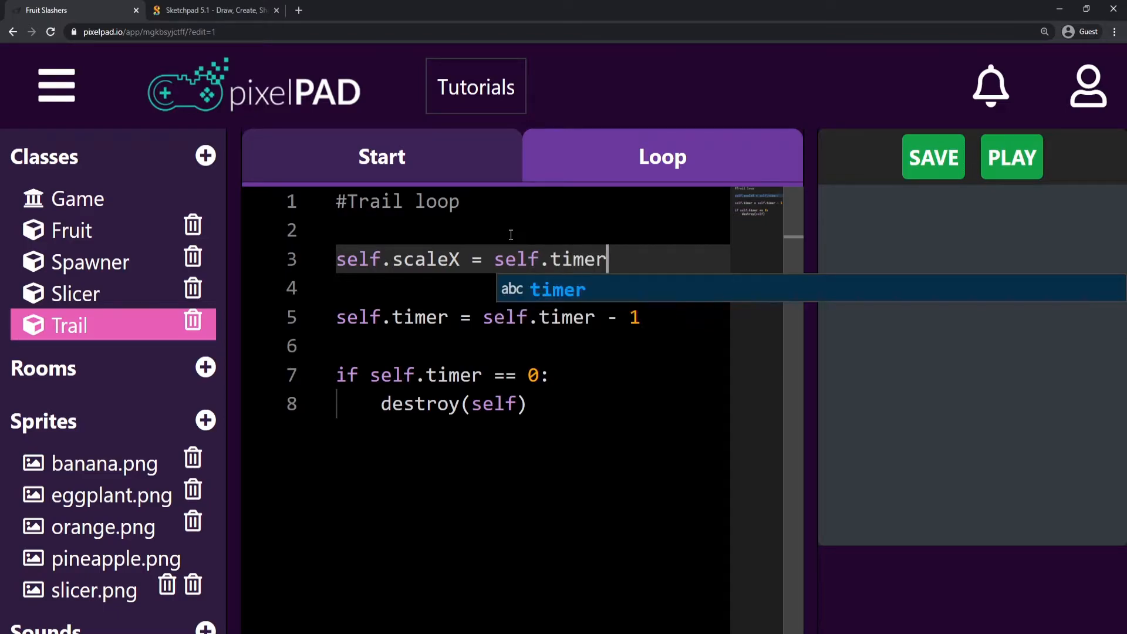
pyautogui.write('/')
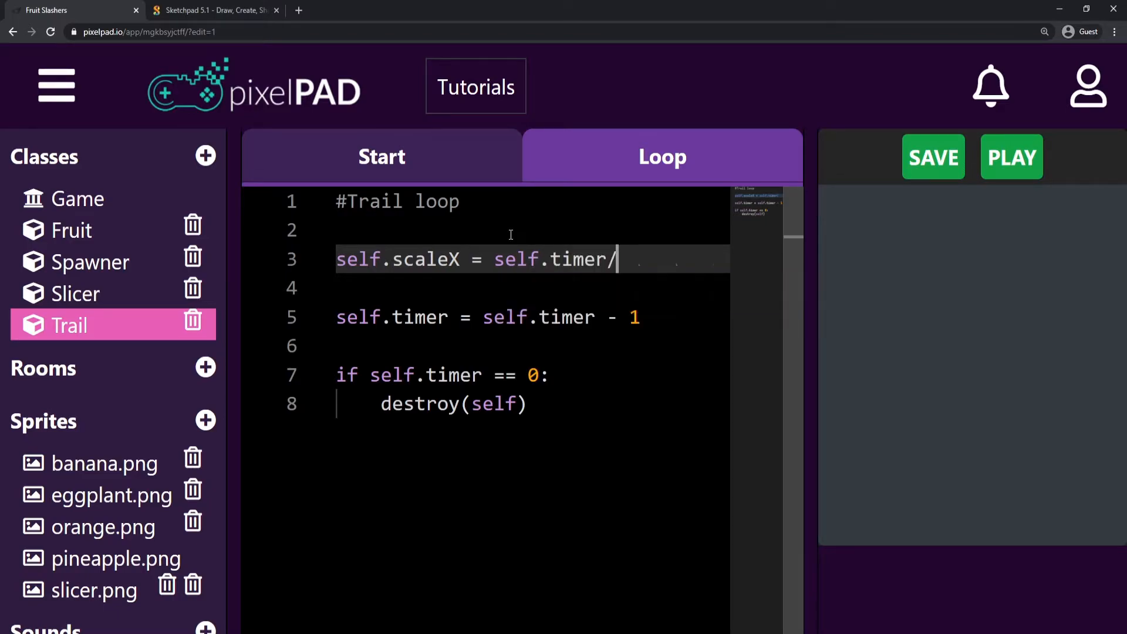
pyautogui.write('self.timeAlive')
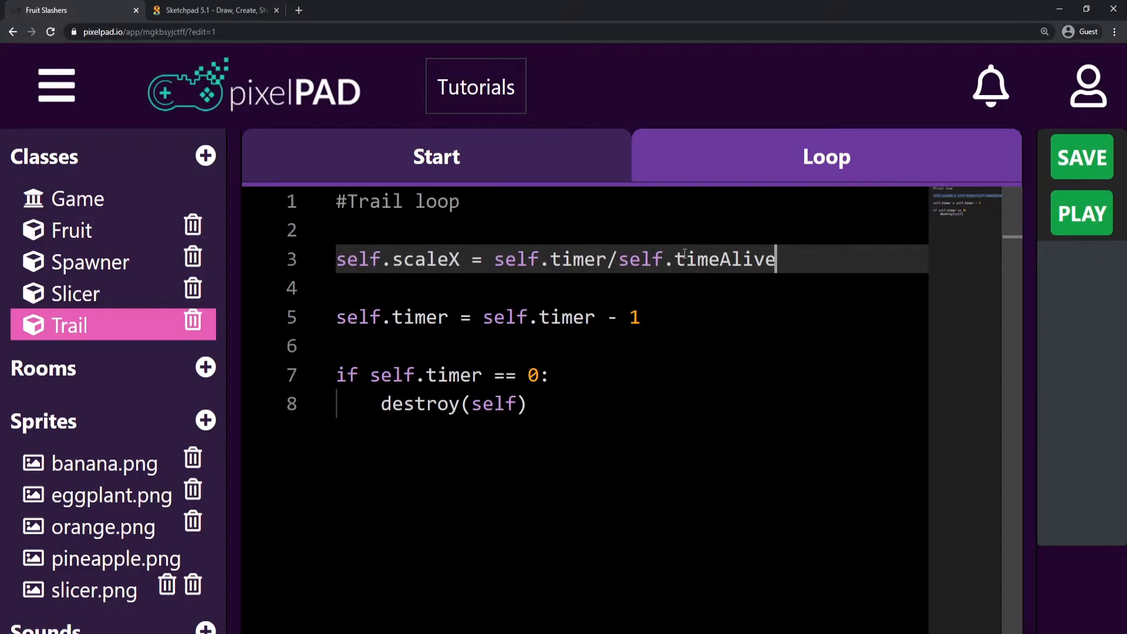
# - Check where timeAlive is set in Trail's Start code, then add a blank line below scaleX in Loop
pyautogui.click(436, 157)
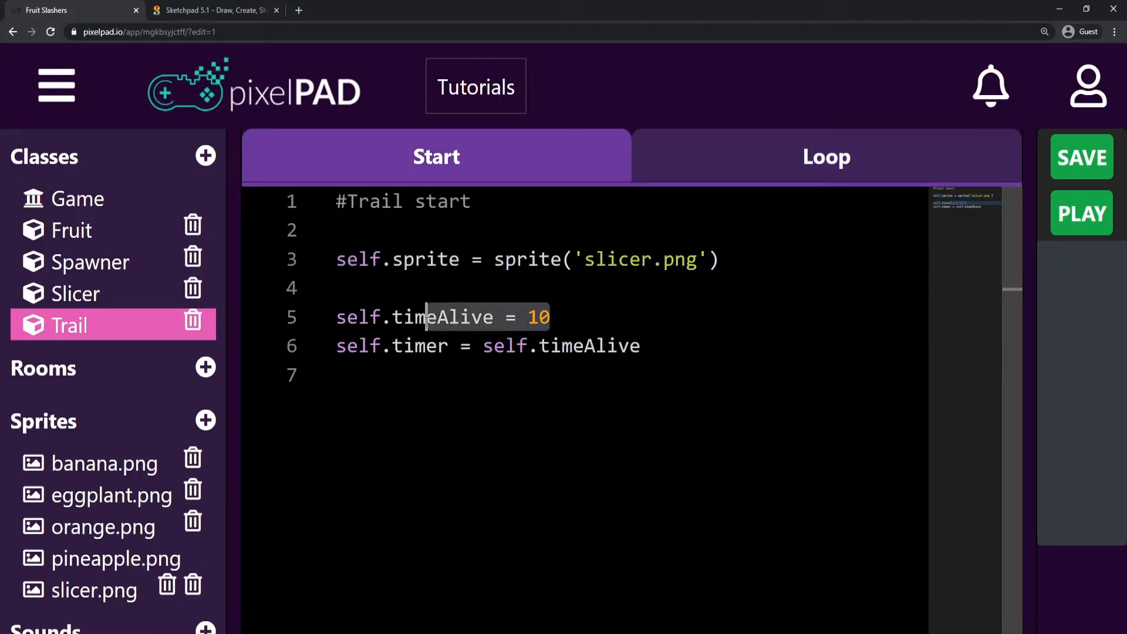
pyautogui.click(826, 157)
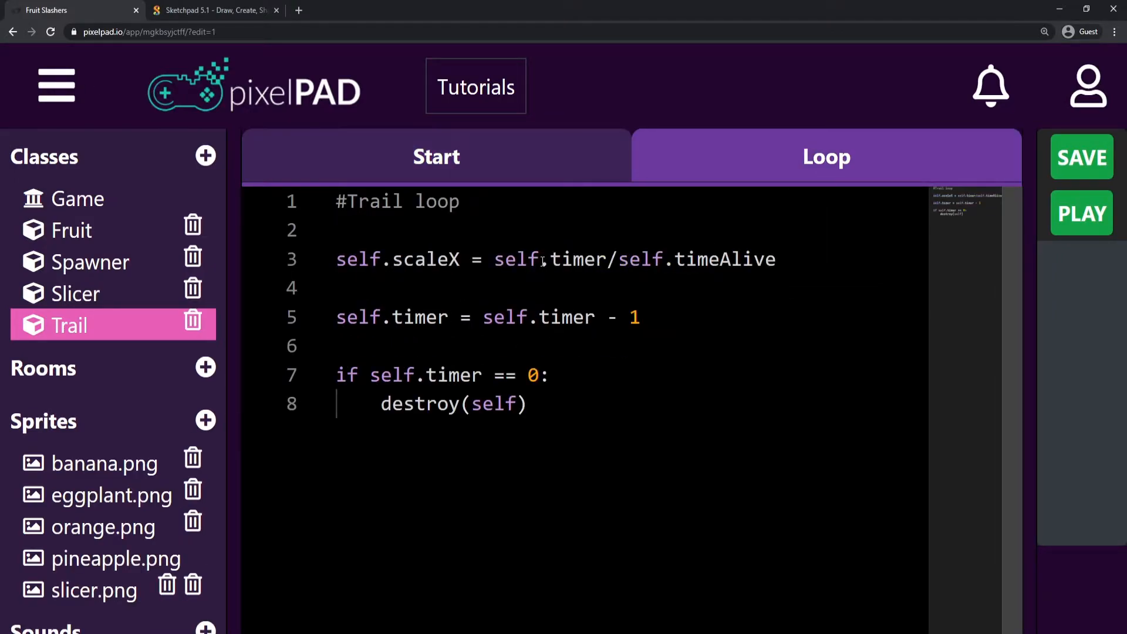
pyautogui.click(436, 156)
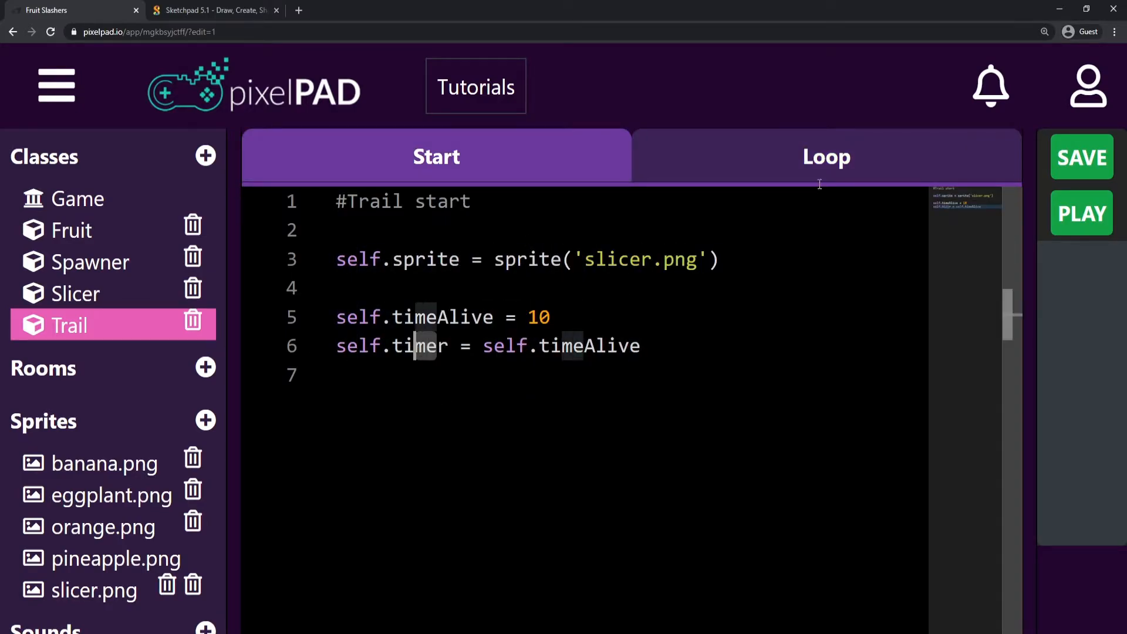
pyautogui.click(826, 156)
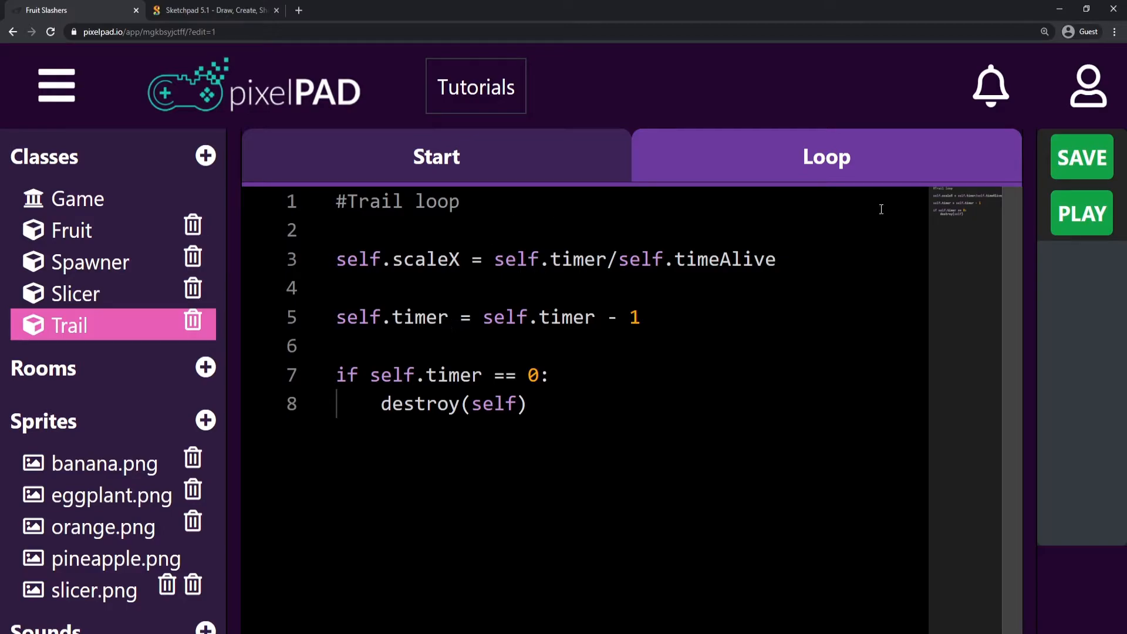
pyautogui.moveTo(483, 317); pyautogui.dragTo(638, 317)
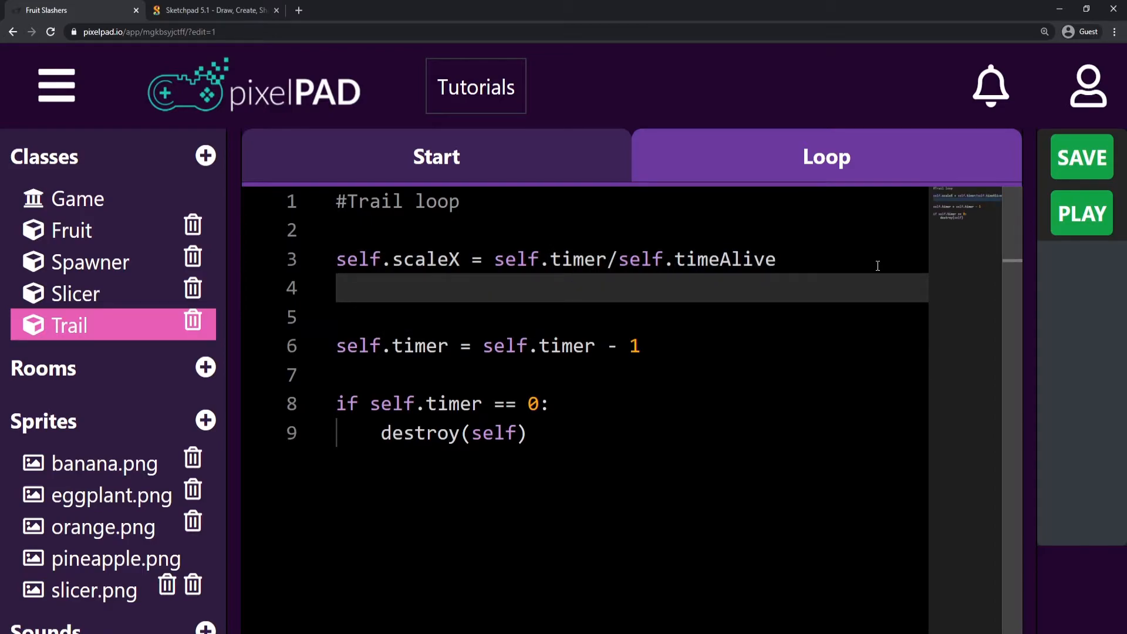
# - Type the example '5/10 = 0.5' on line 4 of Trail's loop code
pyautogui.write('5')
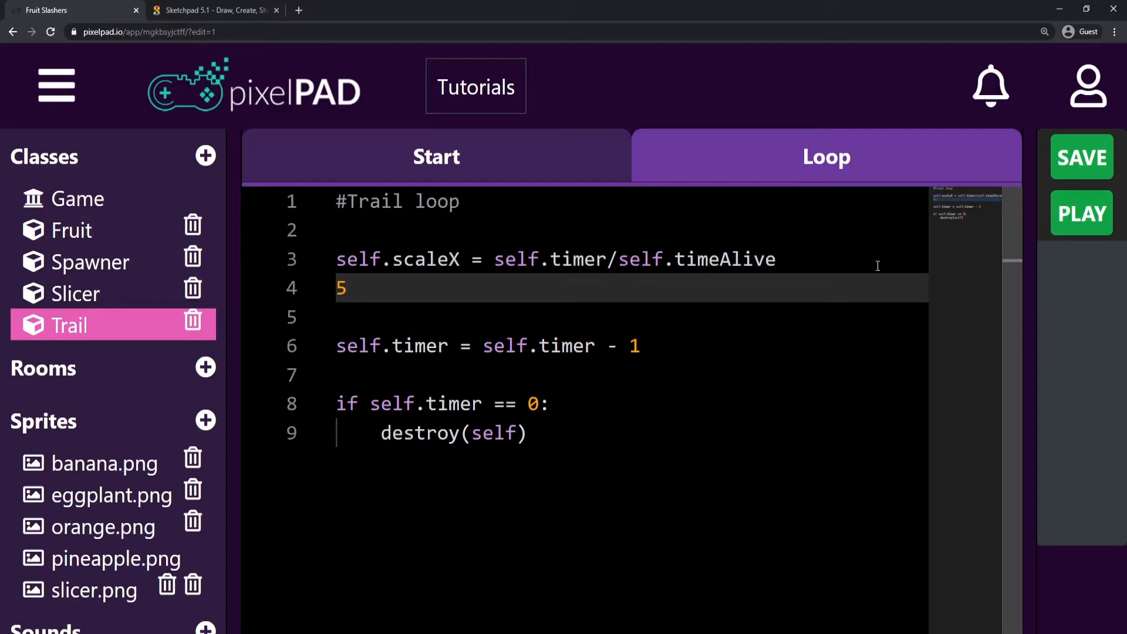
pyautogui.write('/10')
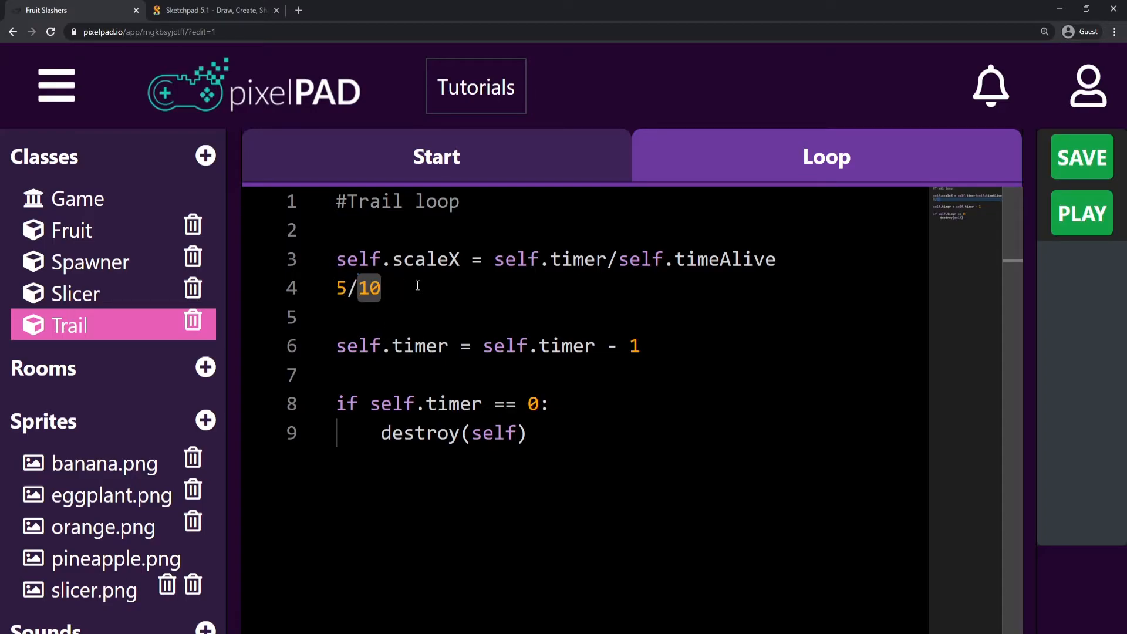
pyautogui.write('= 0.')
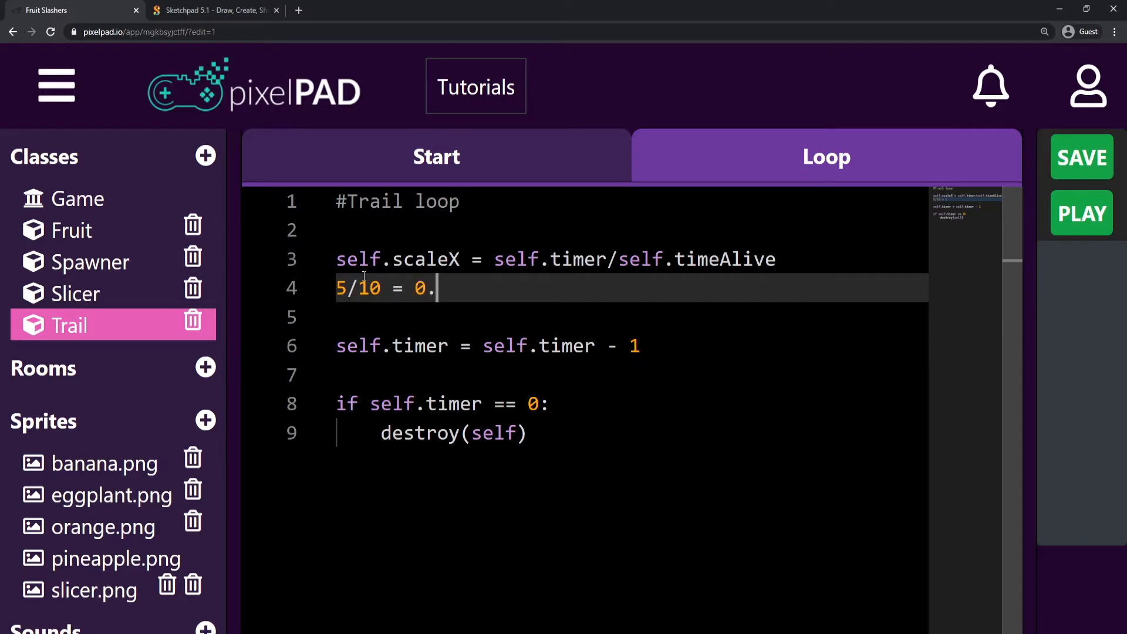
pyautogui.write('5')
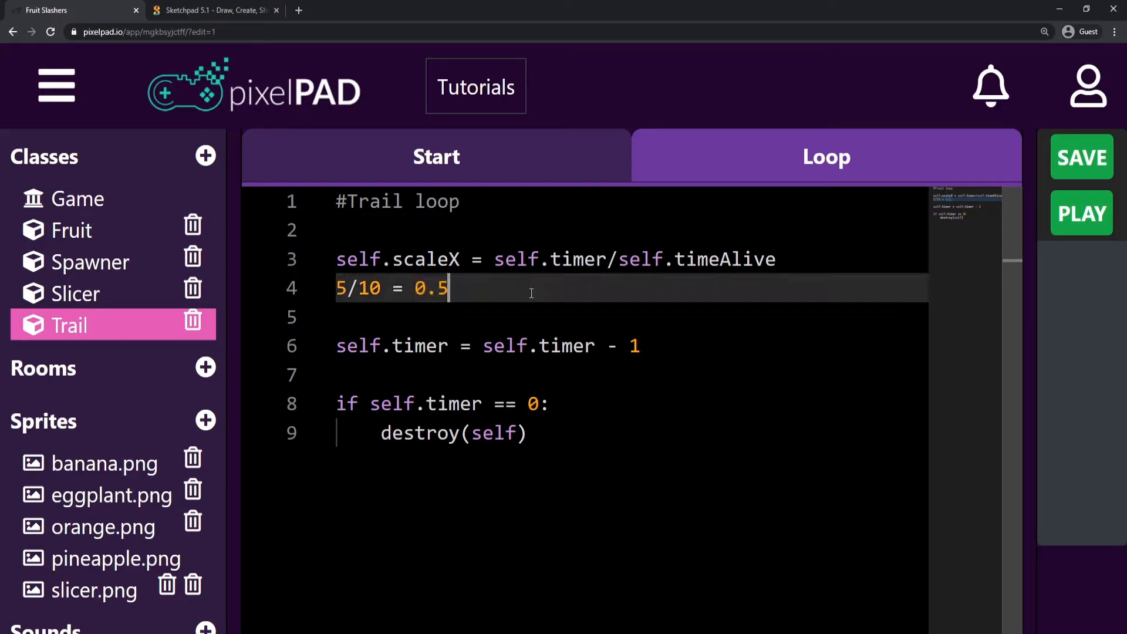
pyautogui.write('1')
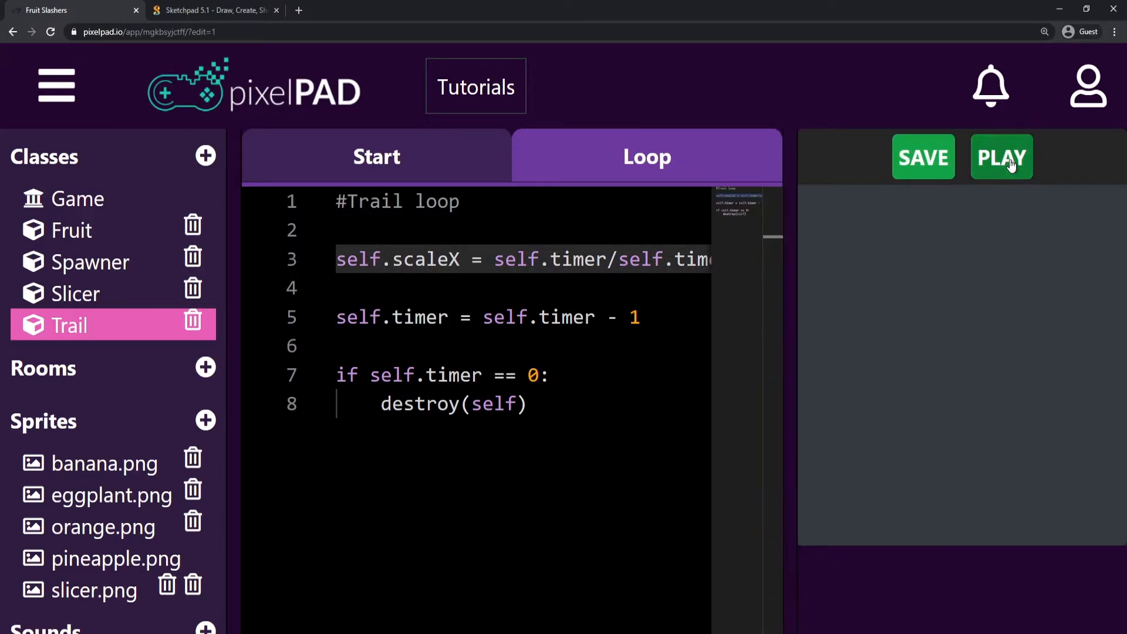
# - Play the game to watch the trail shrink and widen the code editor
pyautogui.click(1002, 157)
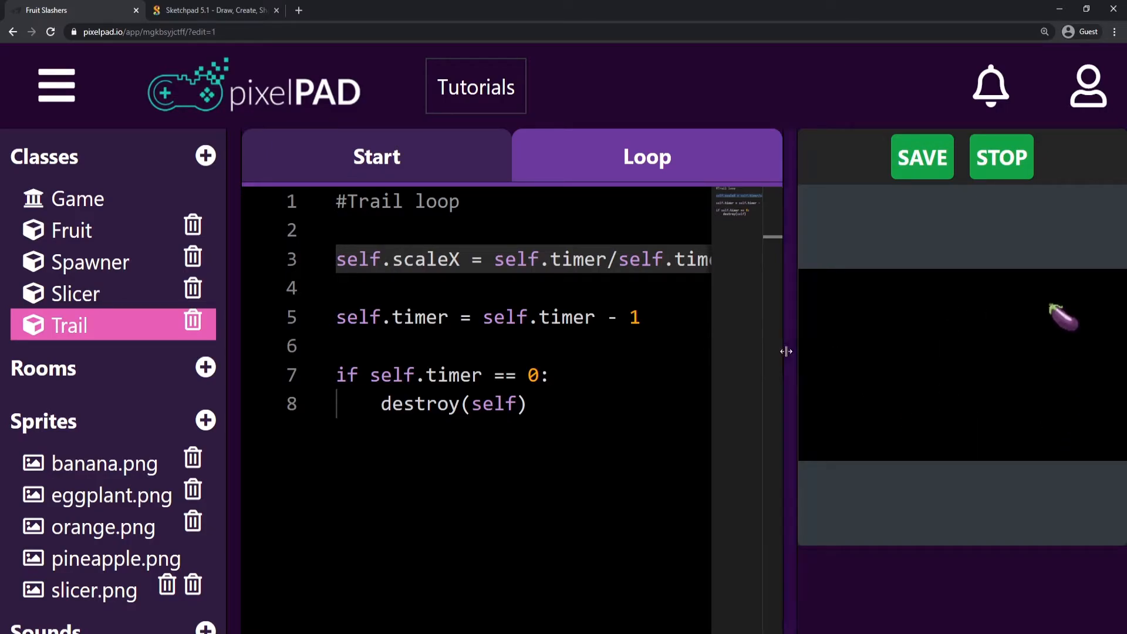
pyautogui.moveTo(788, 352); pyautogui.dragTo(870, 351)
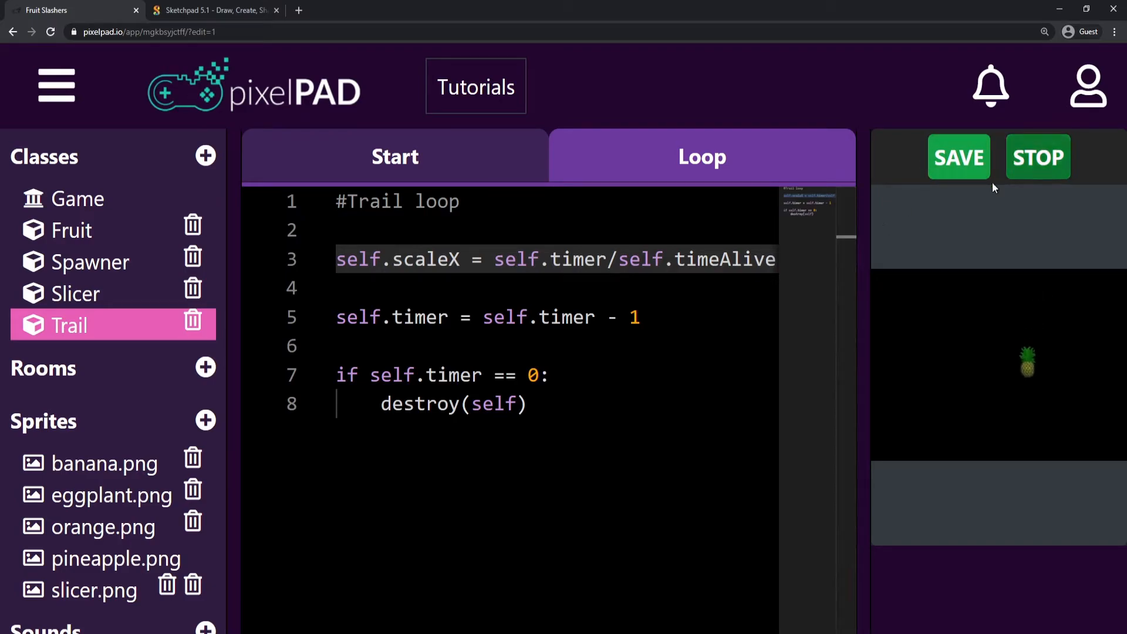
# - Stop the game, add self.scaleY = self.timer/self.timeAlive to Trail's loop, and play again
pyautogui.click(1038, 157)
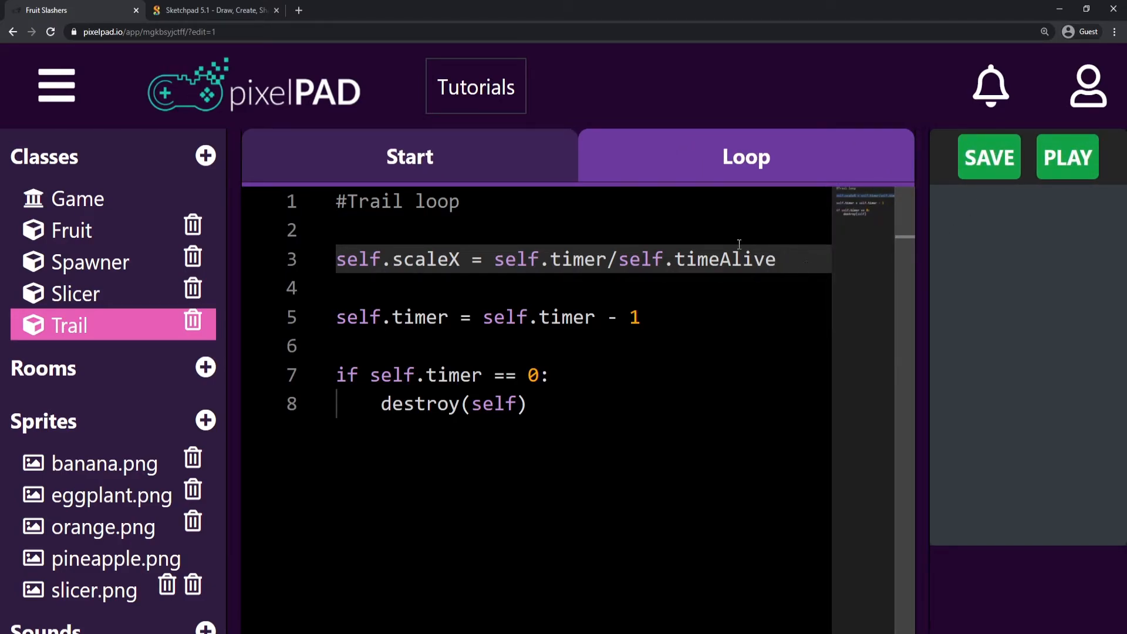
pyautogui.write('self.s')
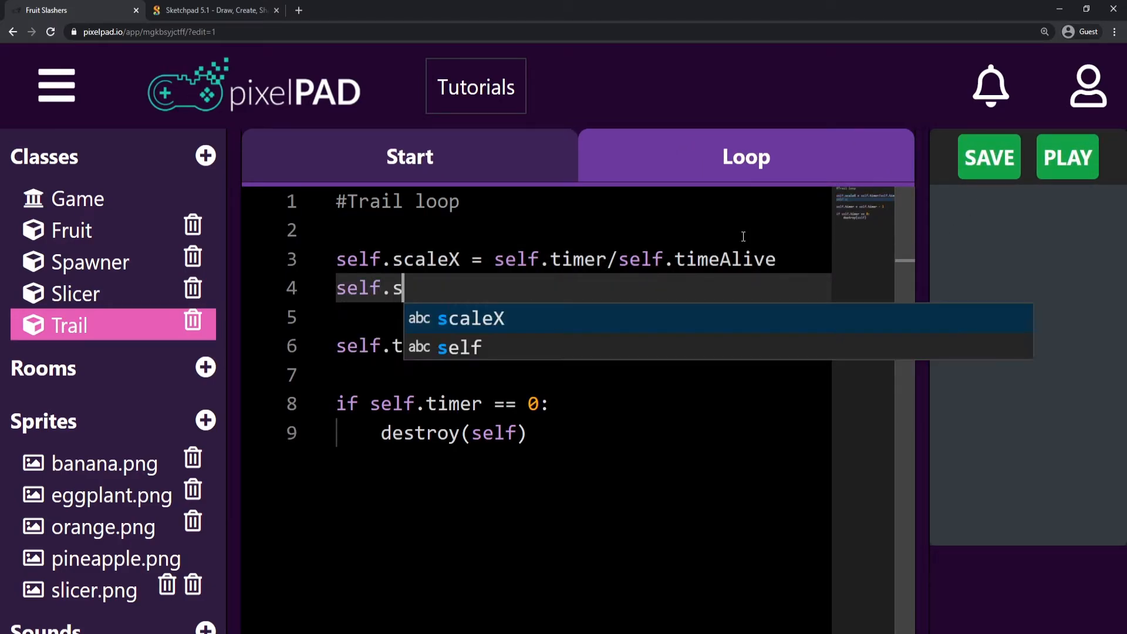
pyautogui.write('caleY')
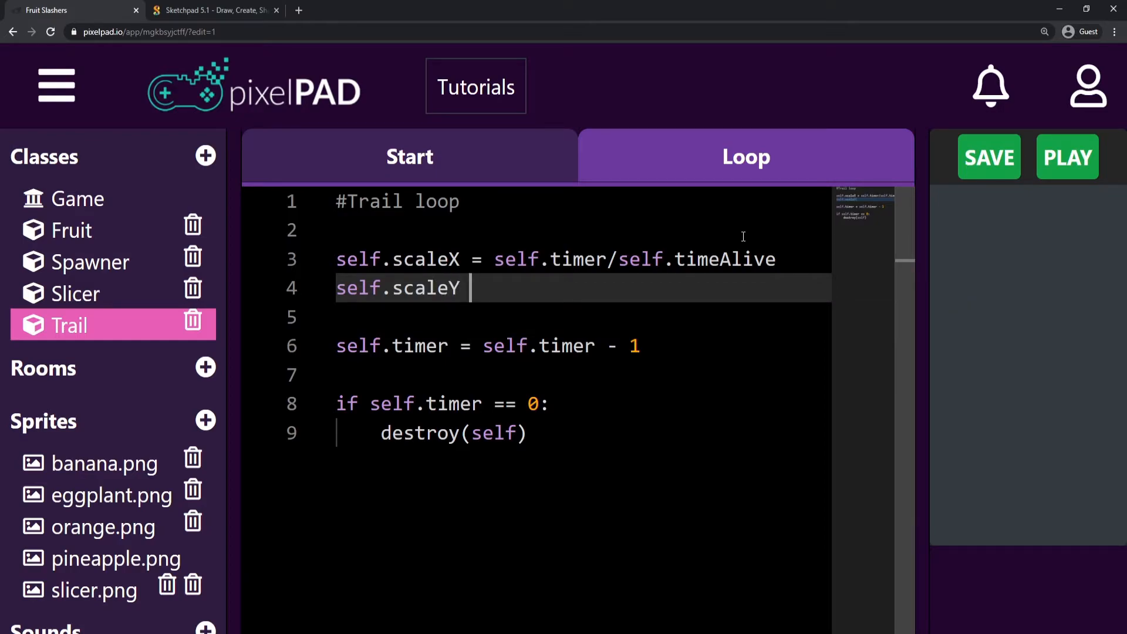
pyautogui.write('= self.timer')
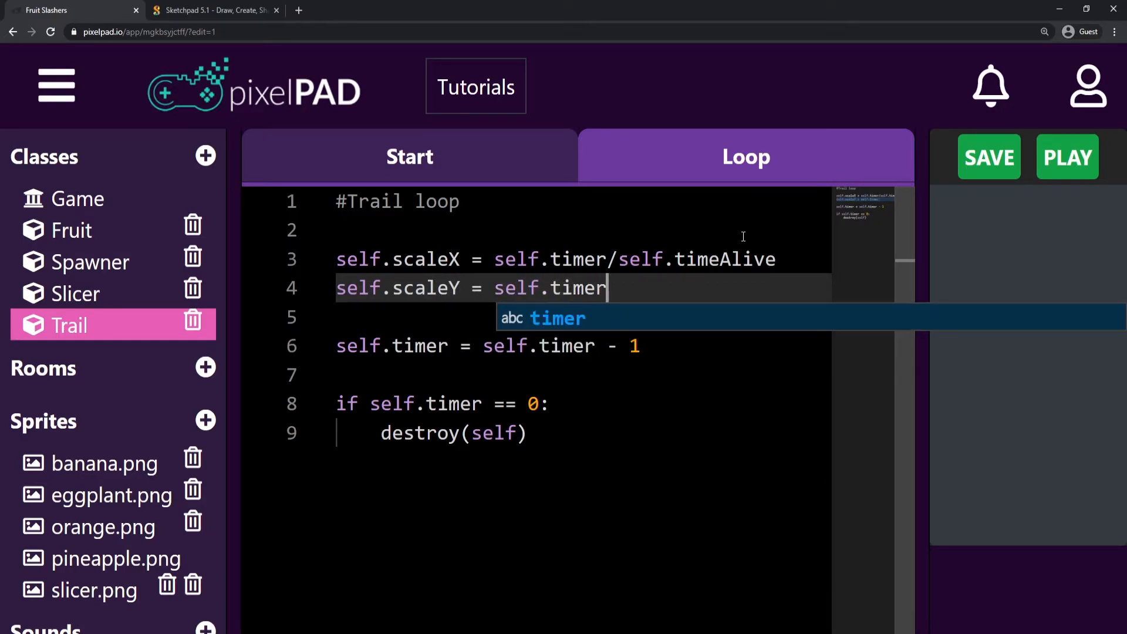
pyautogui.write('/self.ti')
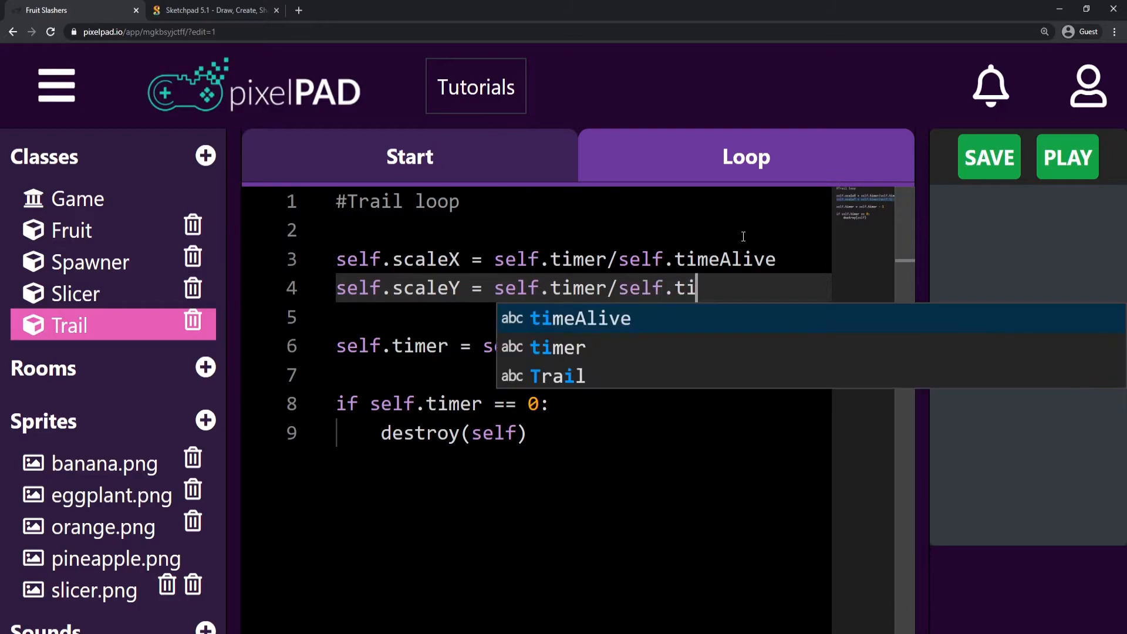
pyautogui.write('meAlive')
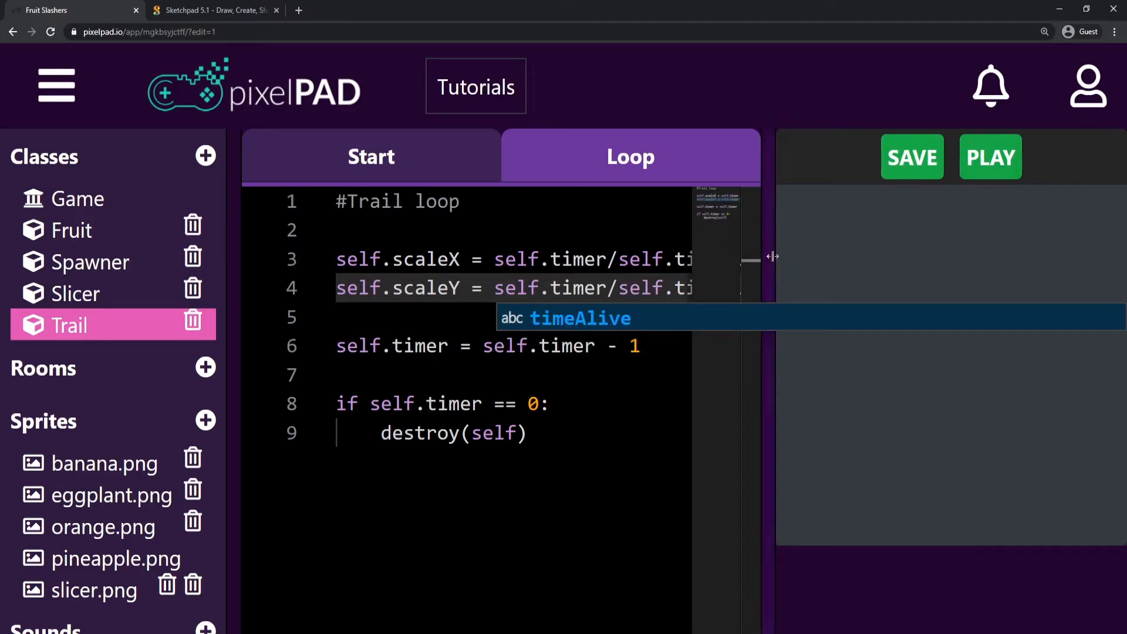
pyautogui.click(990, 157)
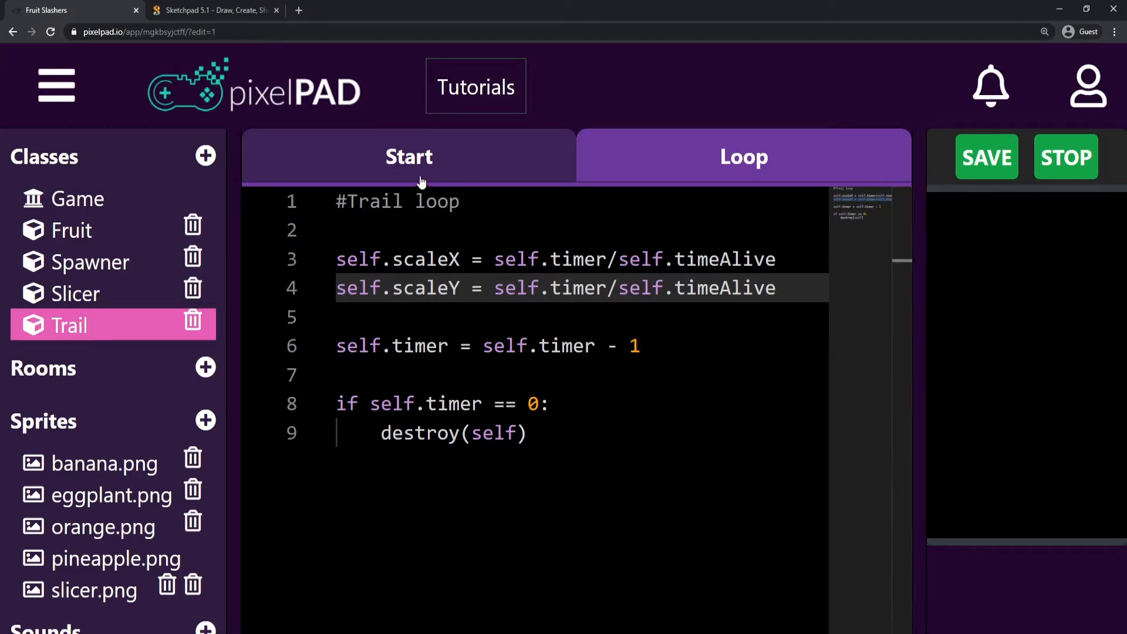
# - Try timeAlive values of 20 and 5 in Trail's start code, ending back at 10
pyautogui.click(408, 156)
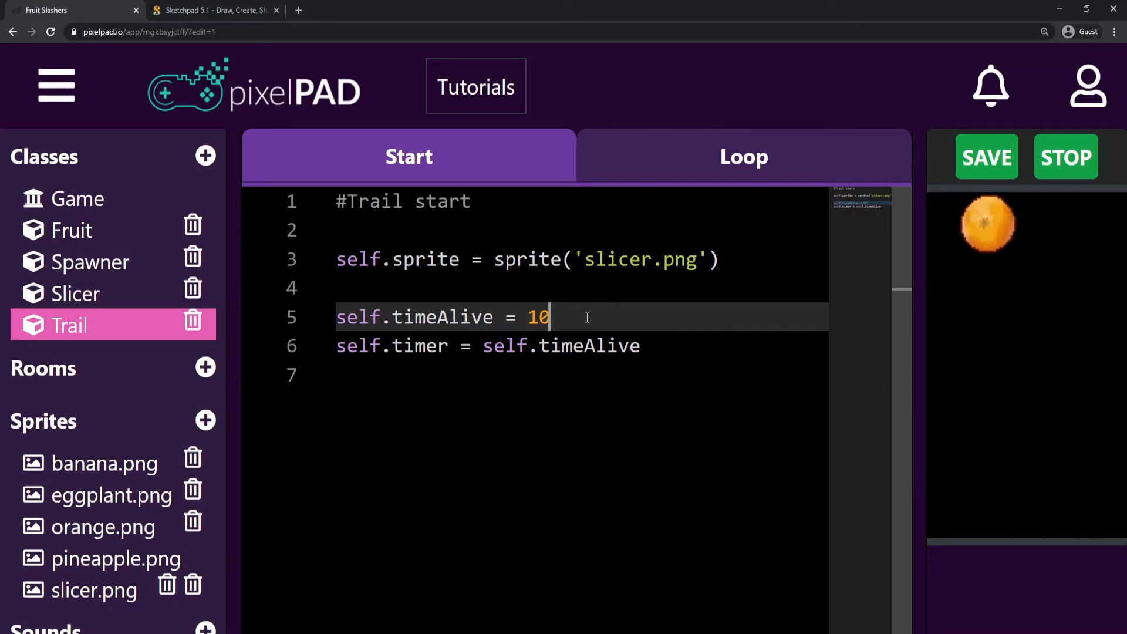
pyautogui.write('2')
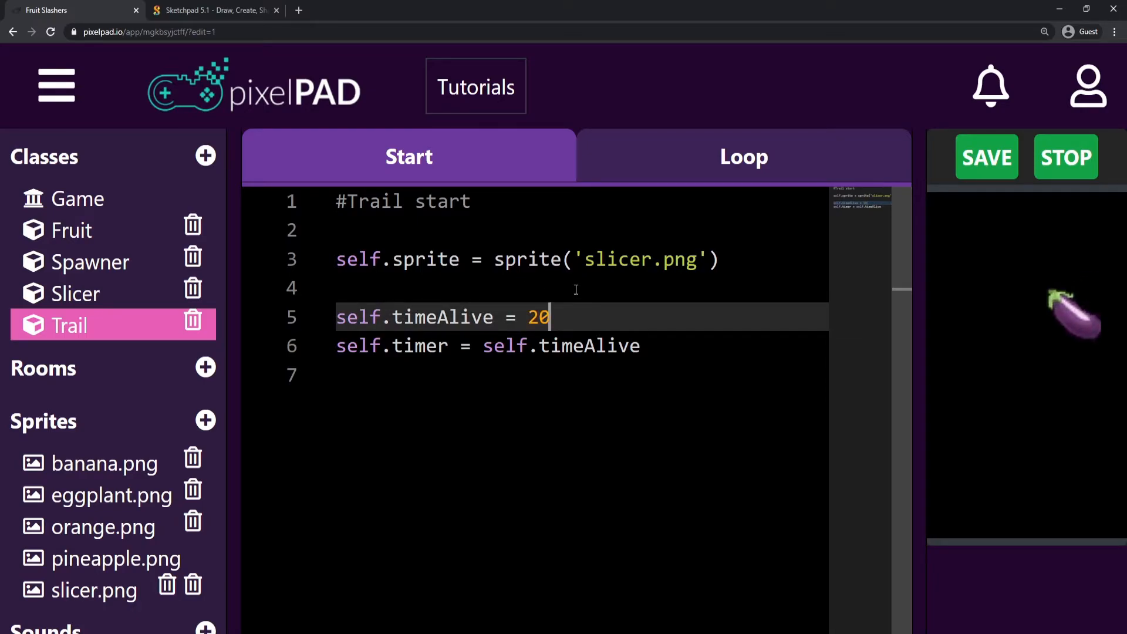
pyautogui.press('Backspace')
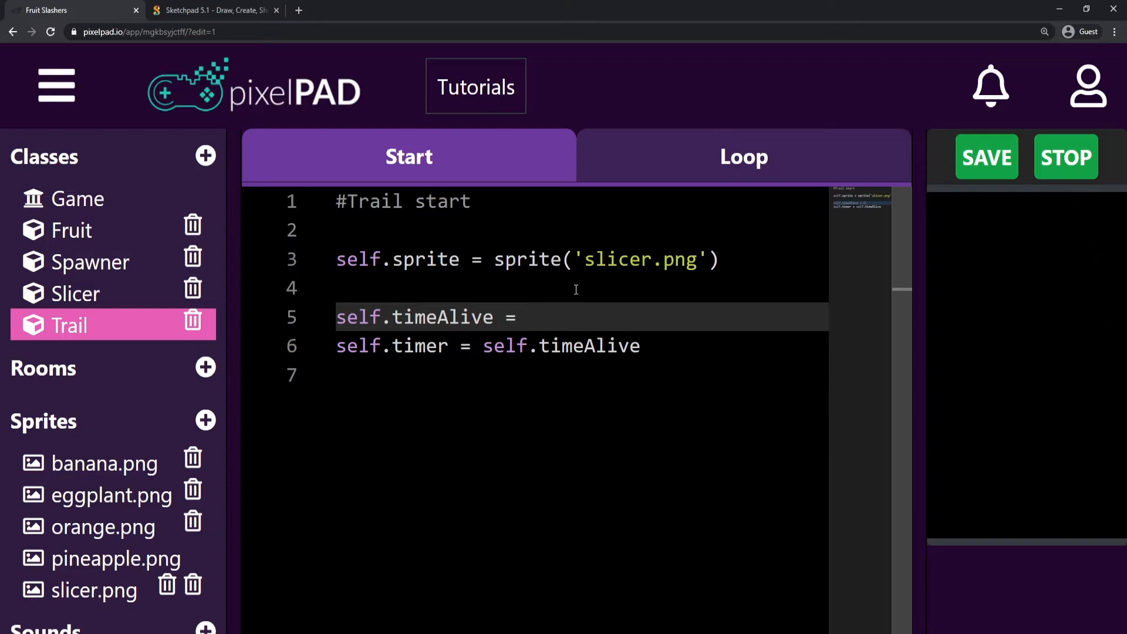
pyautogui.write('5')
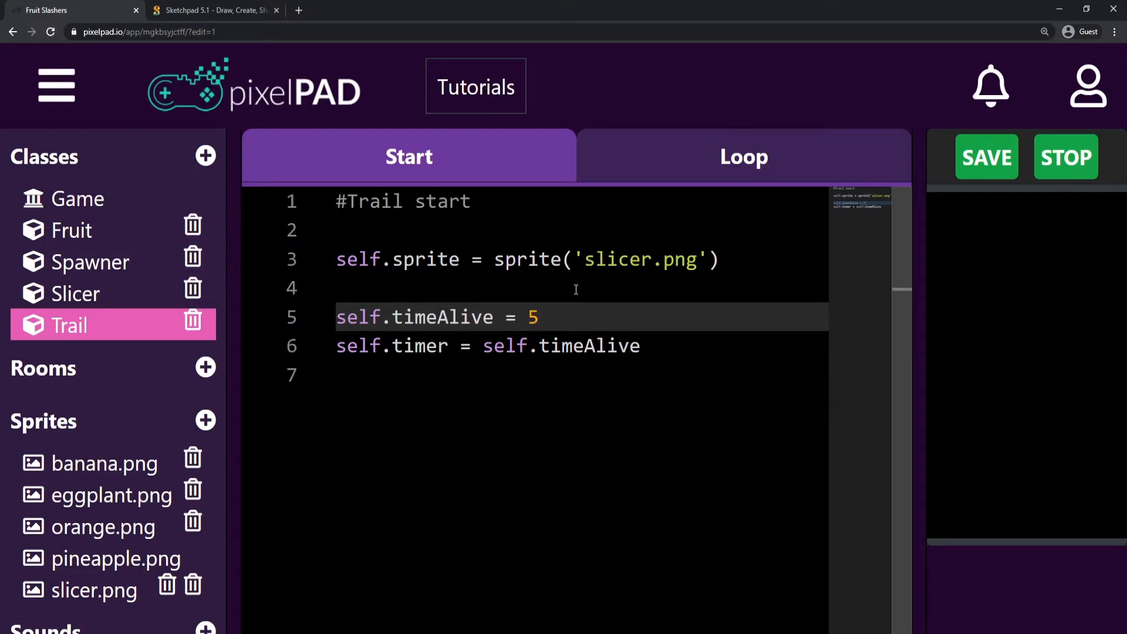
pyautogui.write('0')
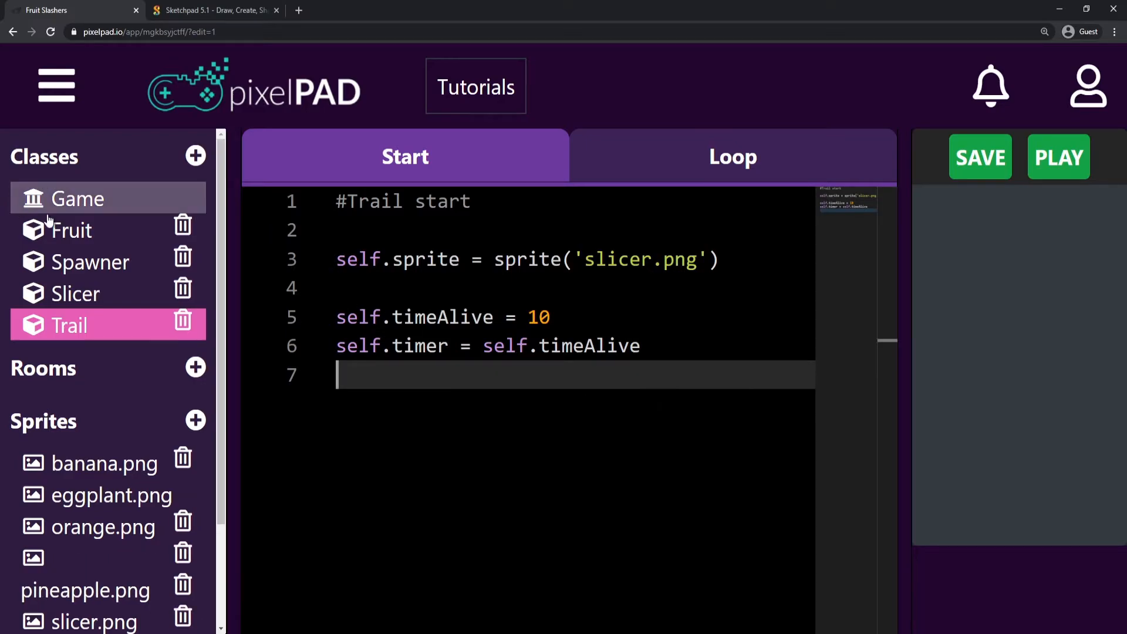
# - Open the Game class and add game.score = 0 below the Slicer() call
pyautogui.click(76, 199)
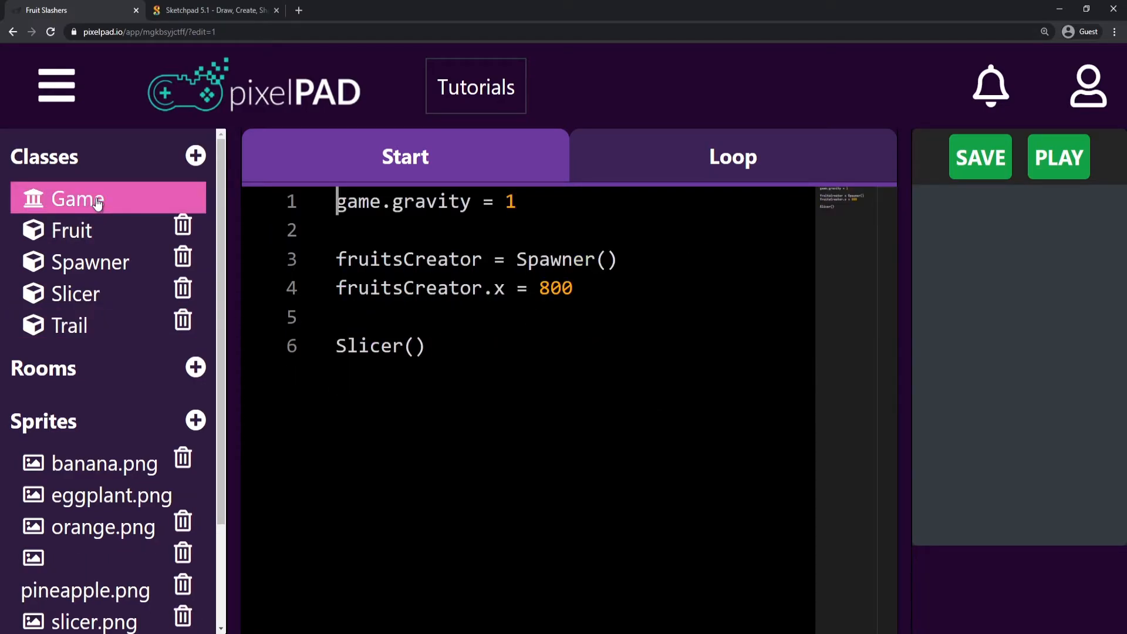
pyautogui.moveTo(121, 223)
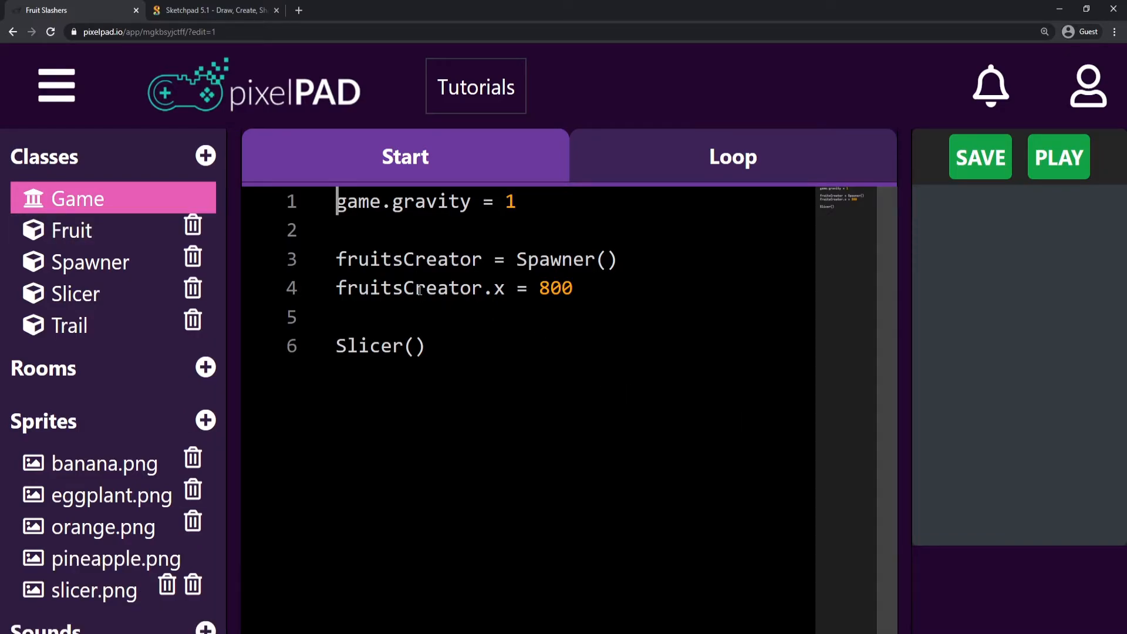
pyautogui.moveTo(489, 324)
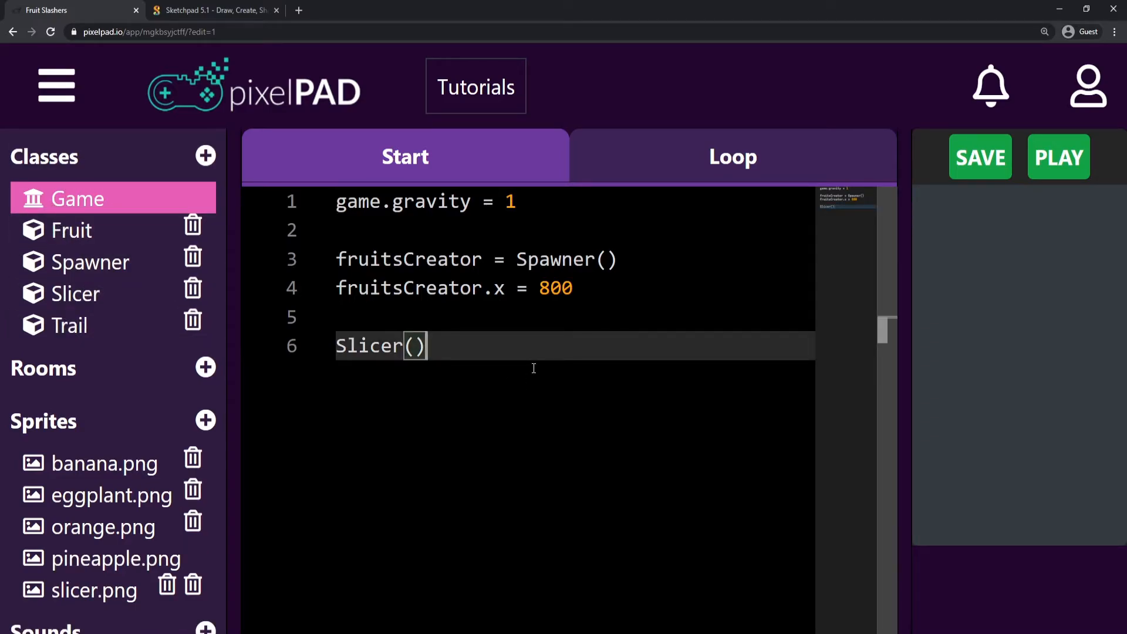
pyautogui.press('Enter')
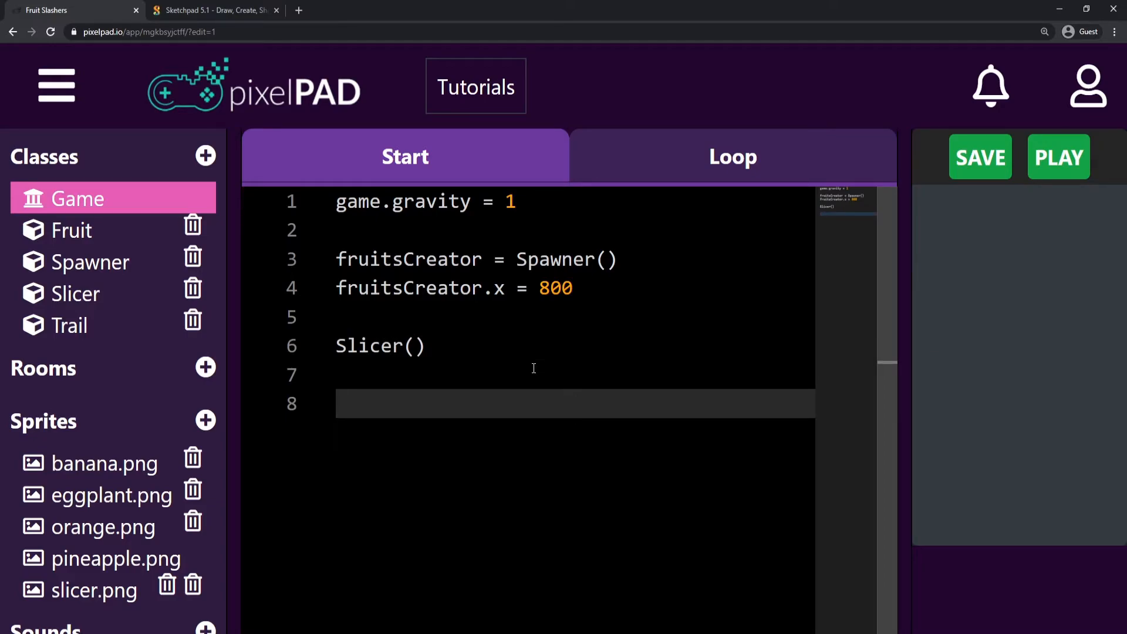
pyautogui.write('game.s')
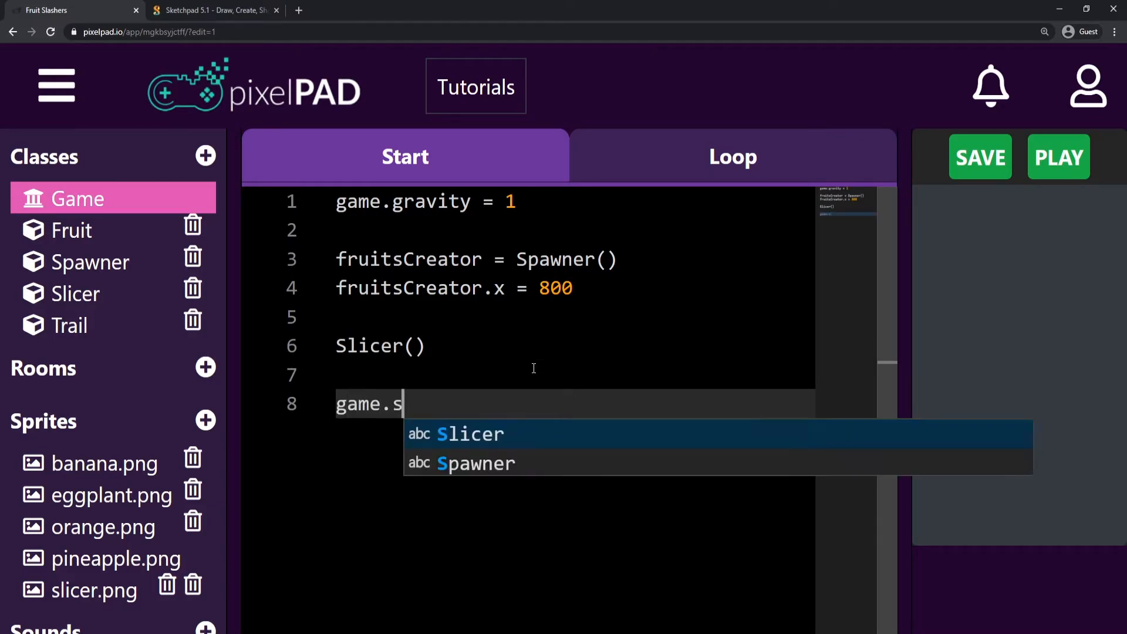
pyautogui.write('core = 0')
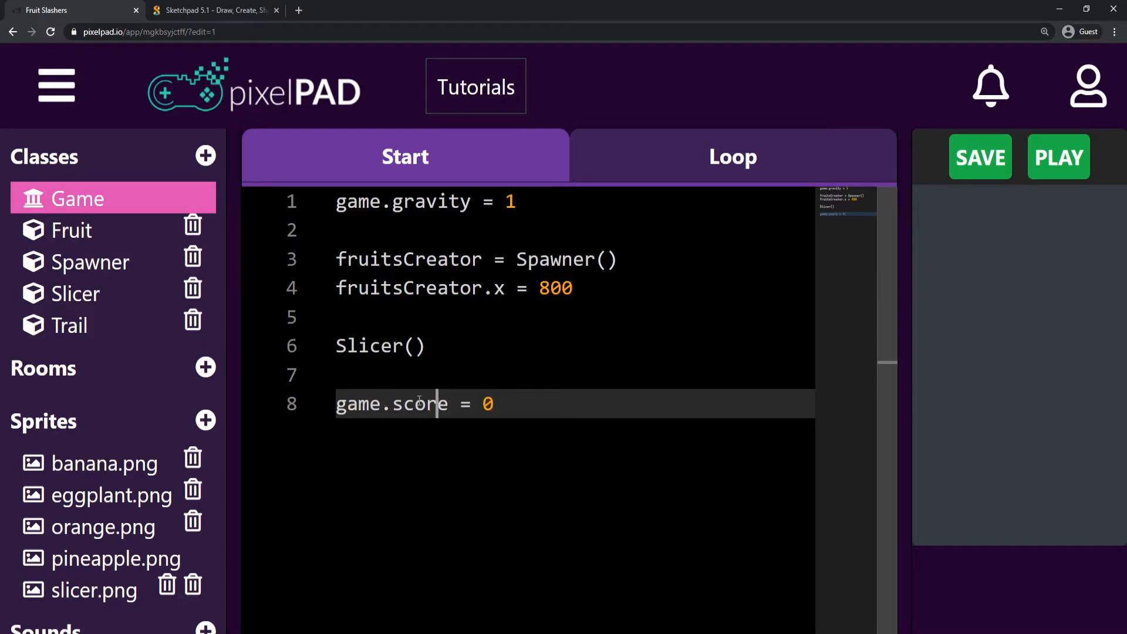
pyautogui.doubleClick(419, 404)
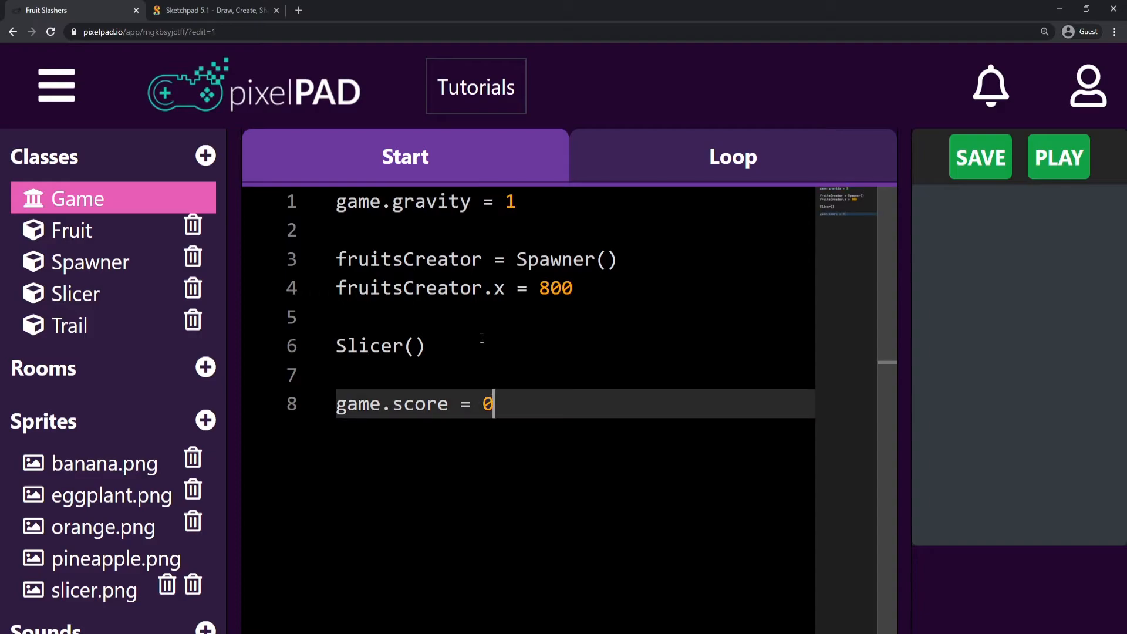
pyautogui.moveTo(527, 404)
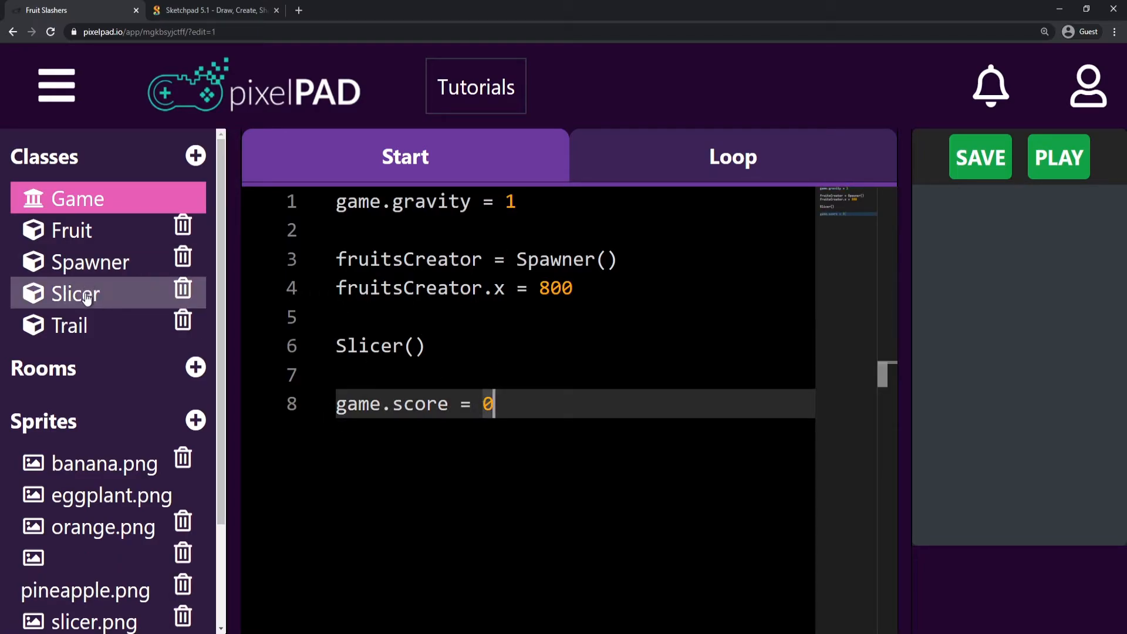
# - In the Slicer's Loop code, add game.score = game.score + 1 above destroy(fruit)
pyautogui.click(74, 294)
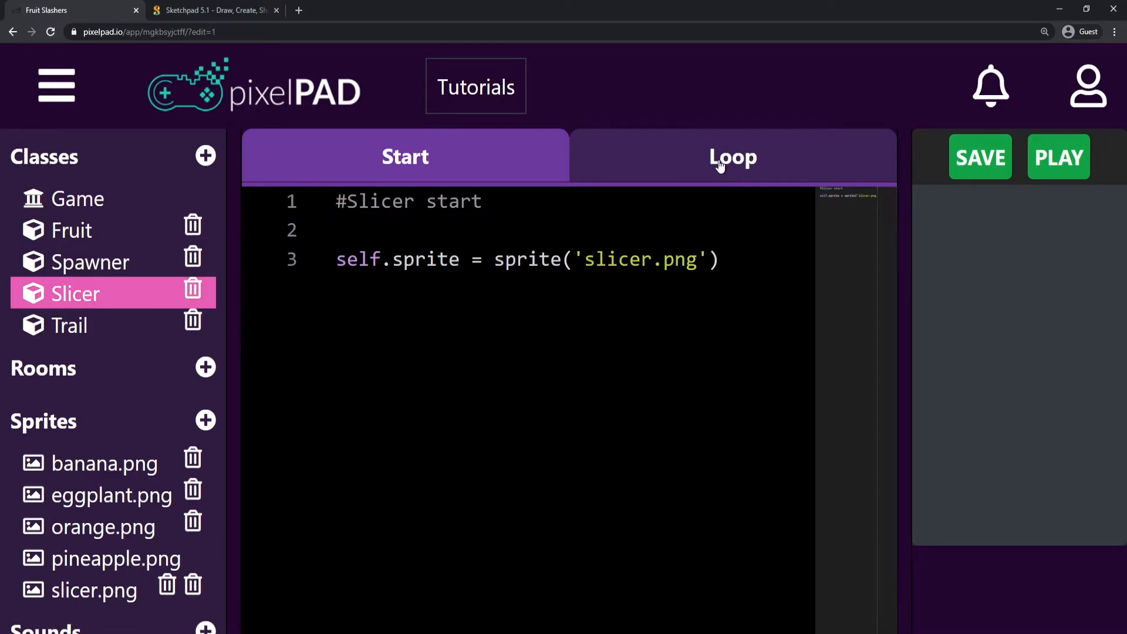
pyautogui.click(732, 157)
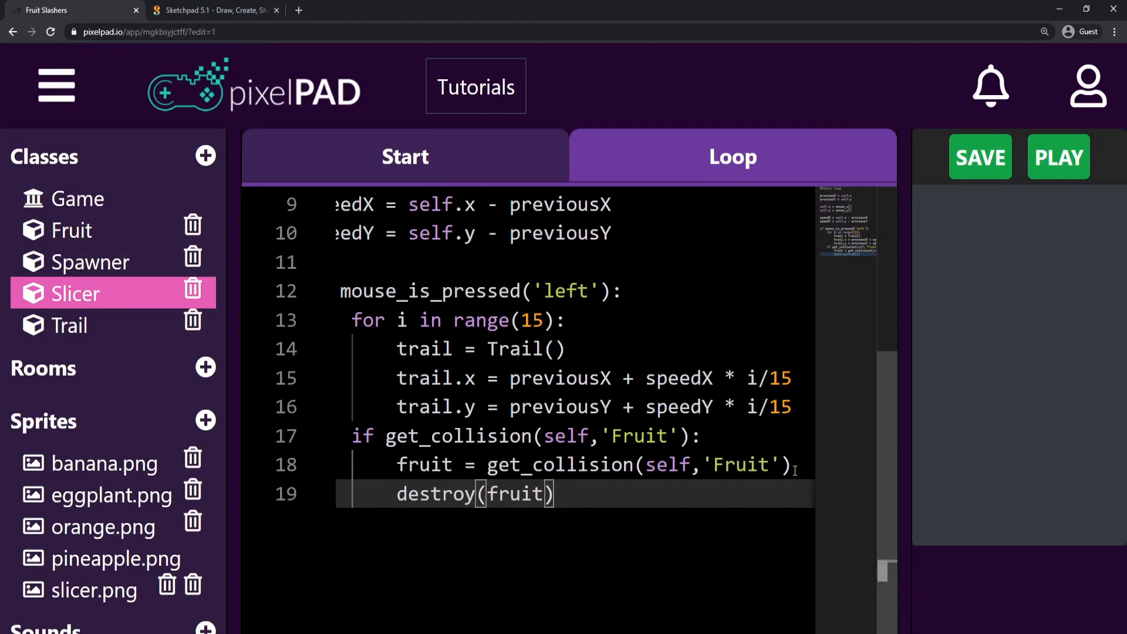
pyautogui.press('enter')
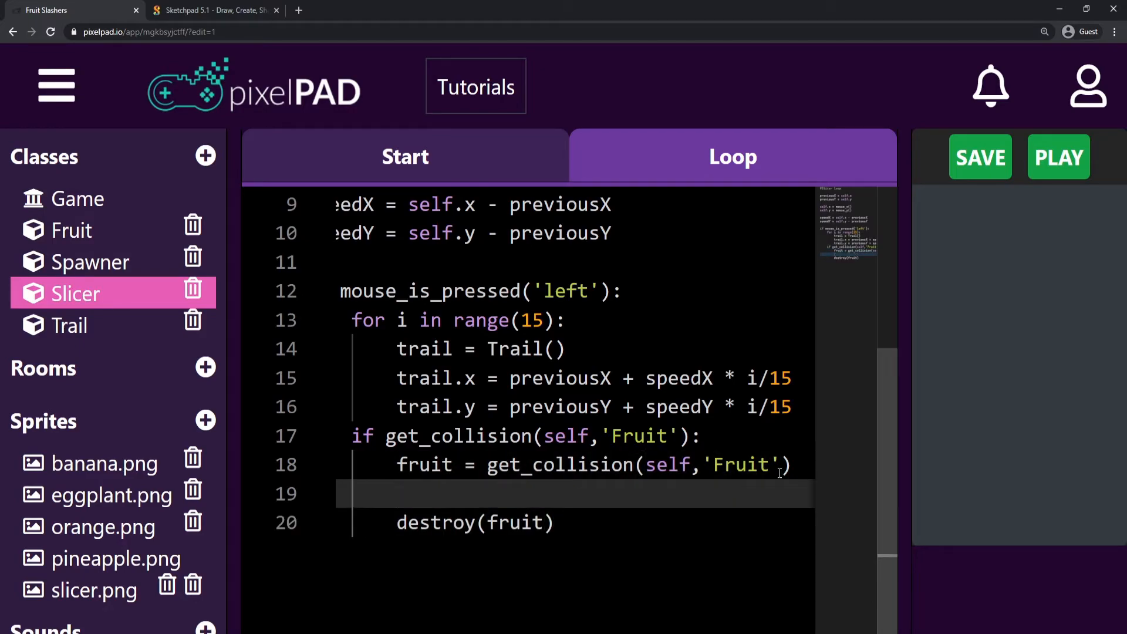
pyautogui.moveTo(647, 541)
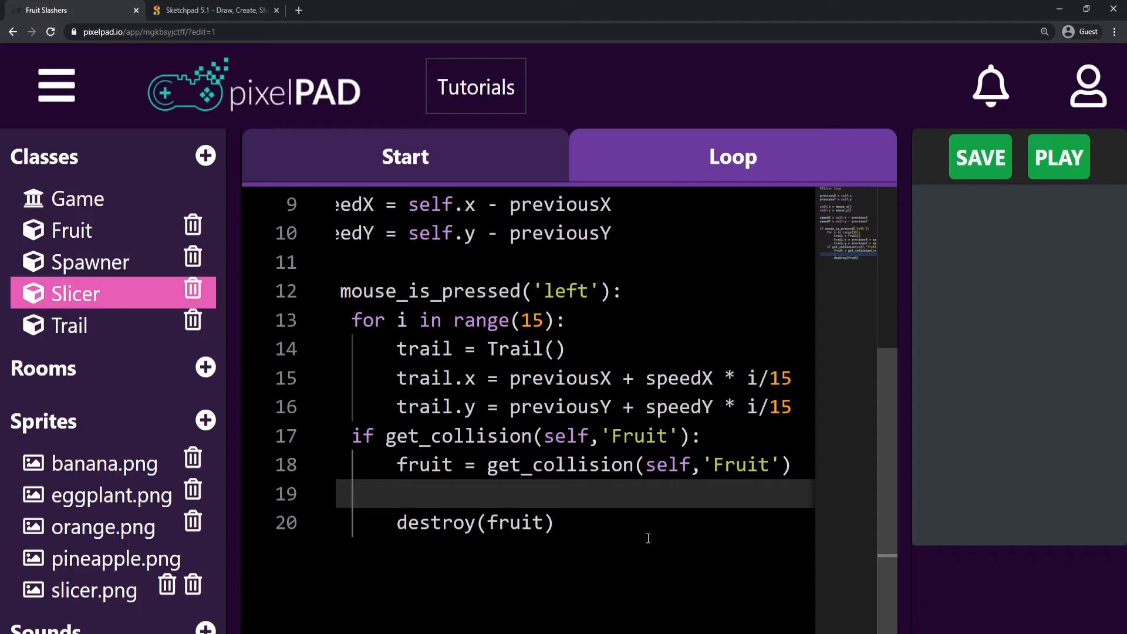
pyautogui.write('ga')
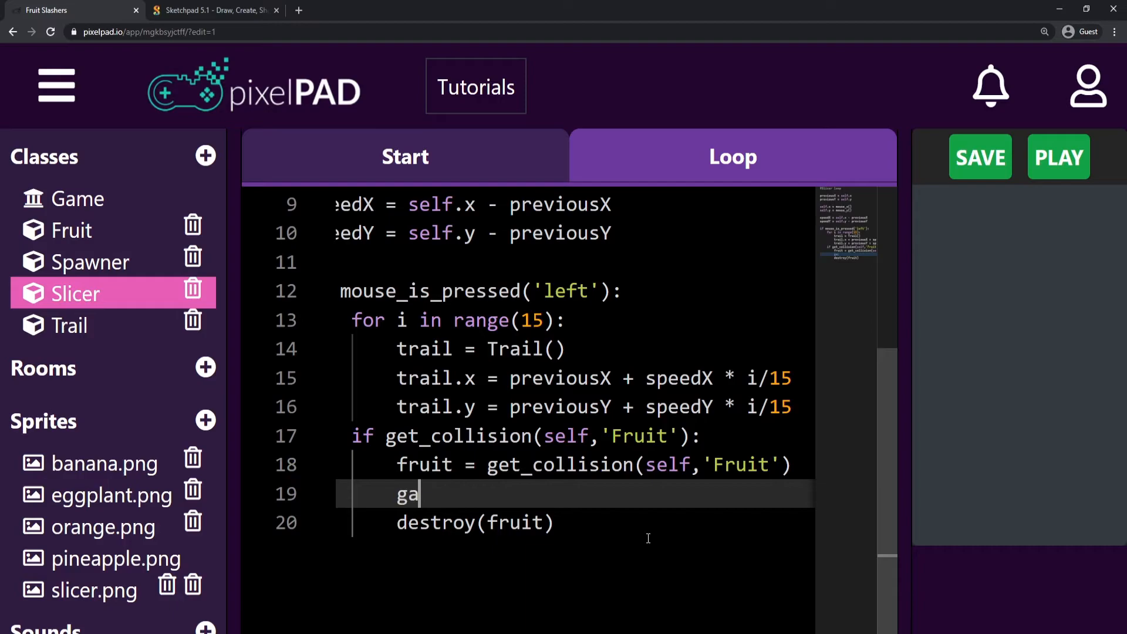
pyautogui.write('me.score')
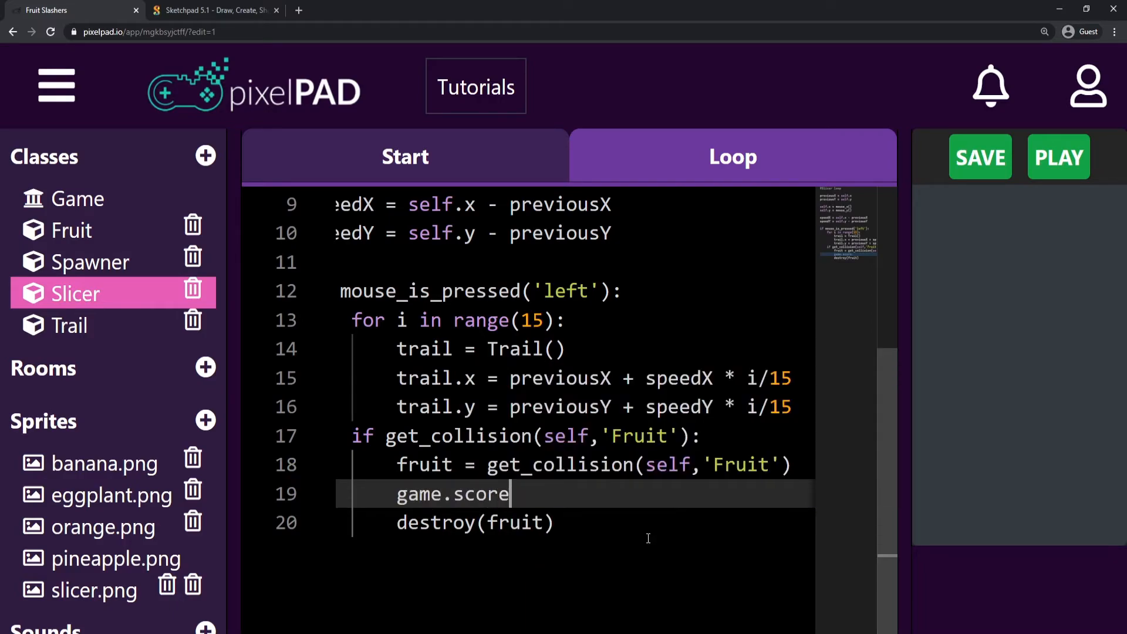
pyautogui.write('= game.s')
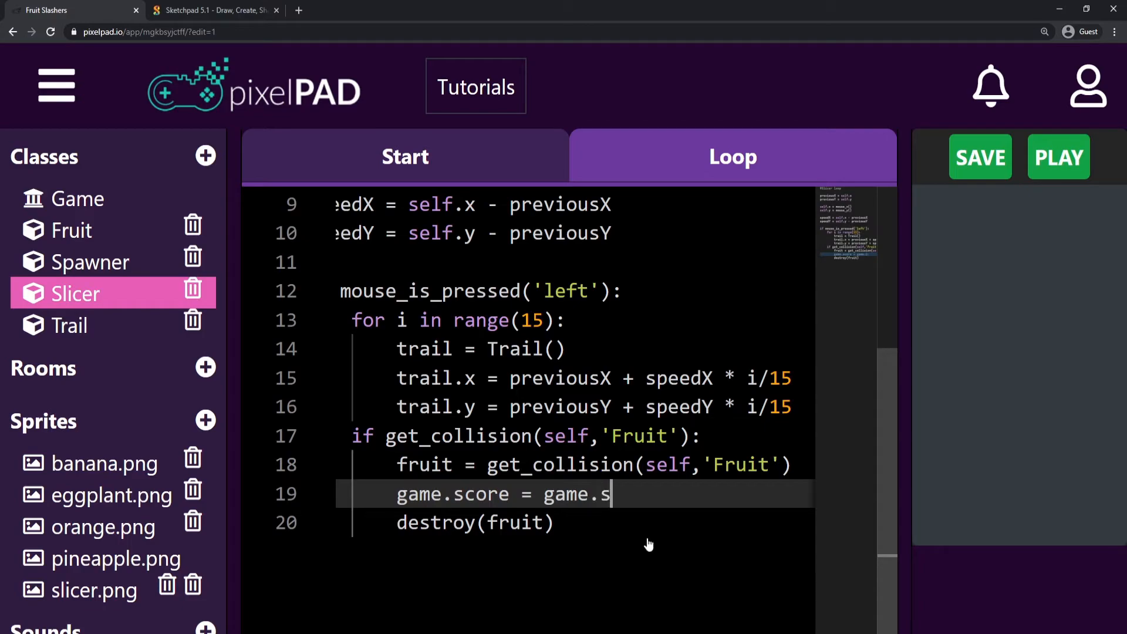
pyautogui.write('core +')
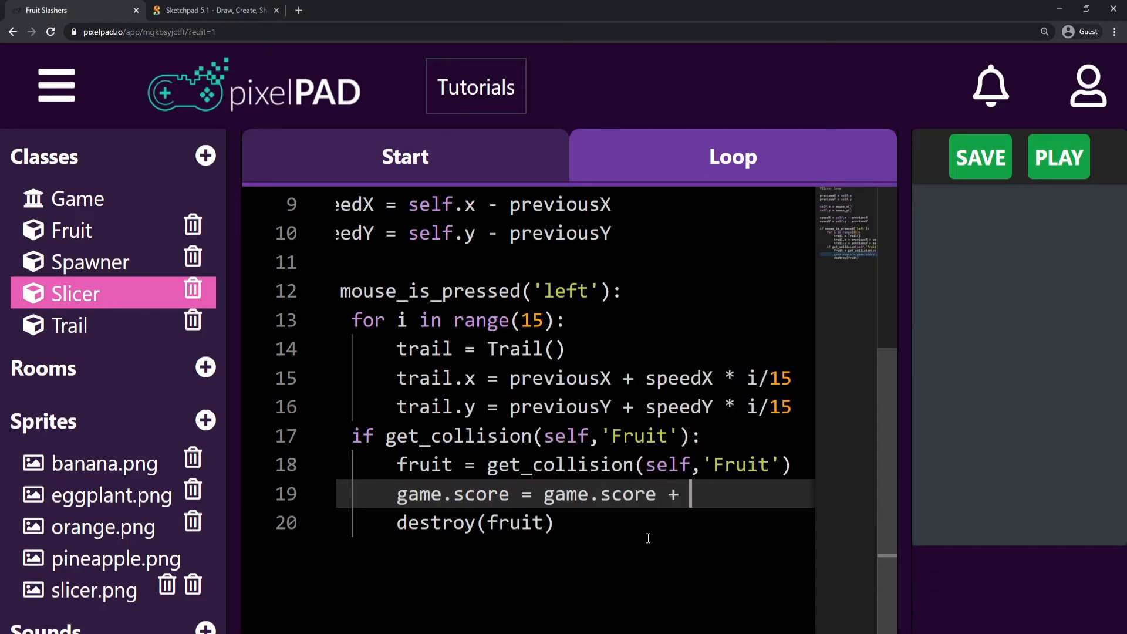
pyautogui.write('1')
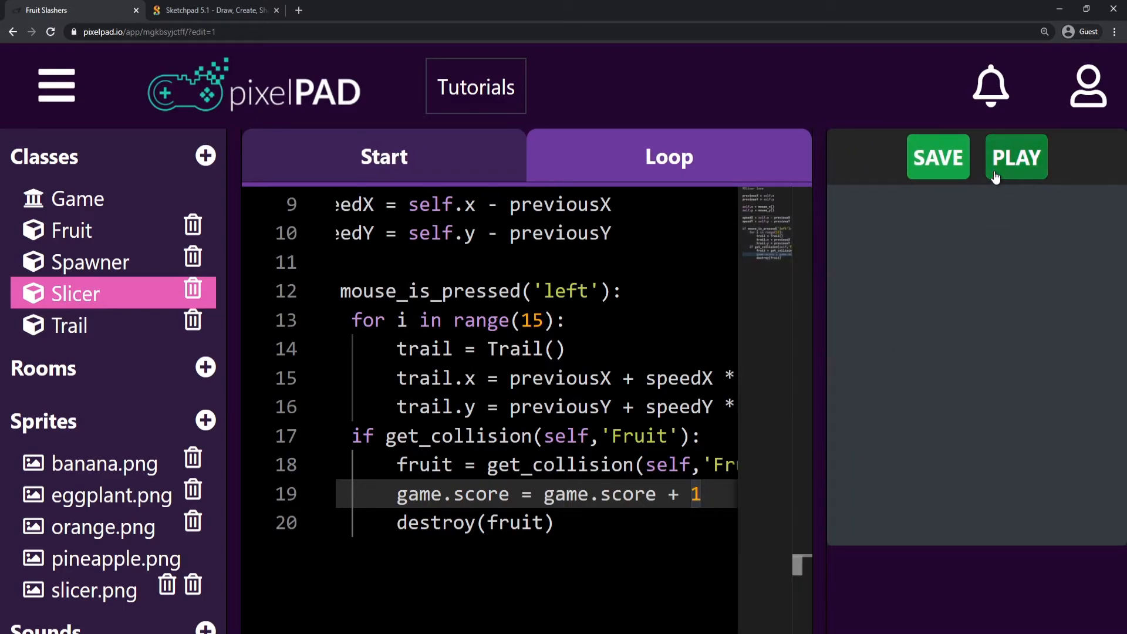
# - Briefly run and stop the game, then add print(game.score) below the score line
pyautogui.click(1017, 157)
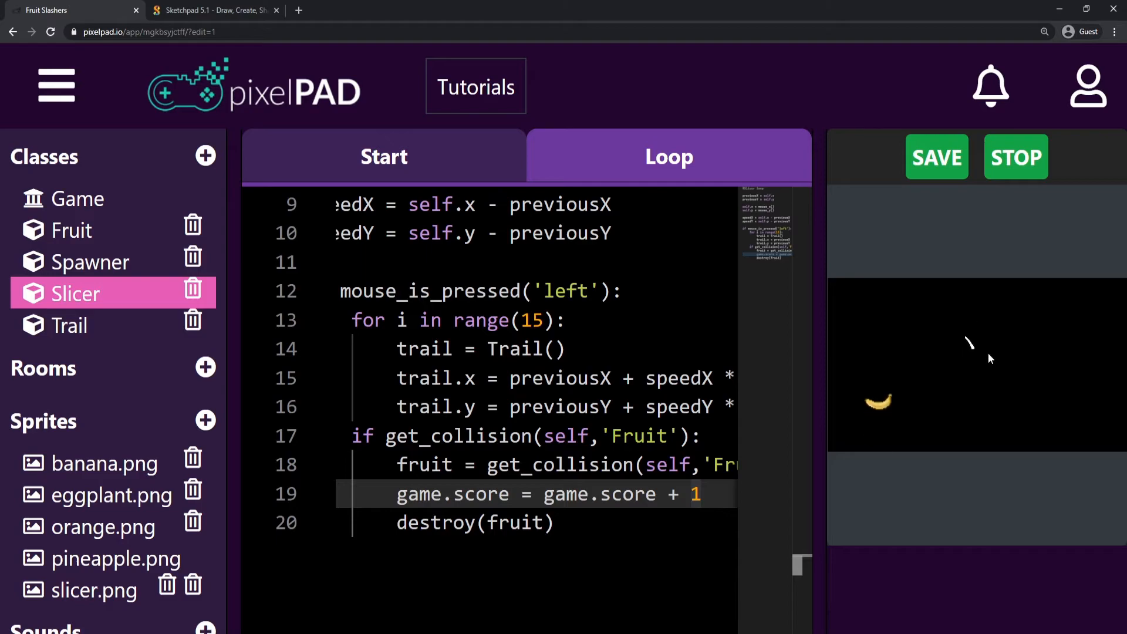
pyautogui.click(1016, 157)
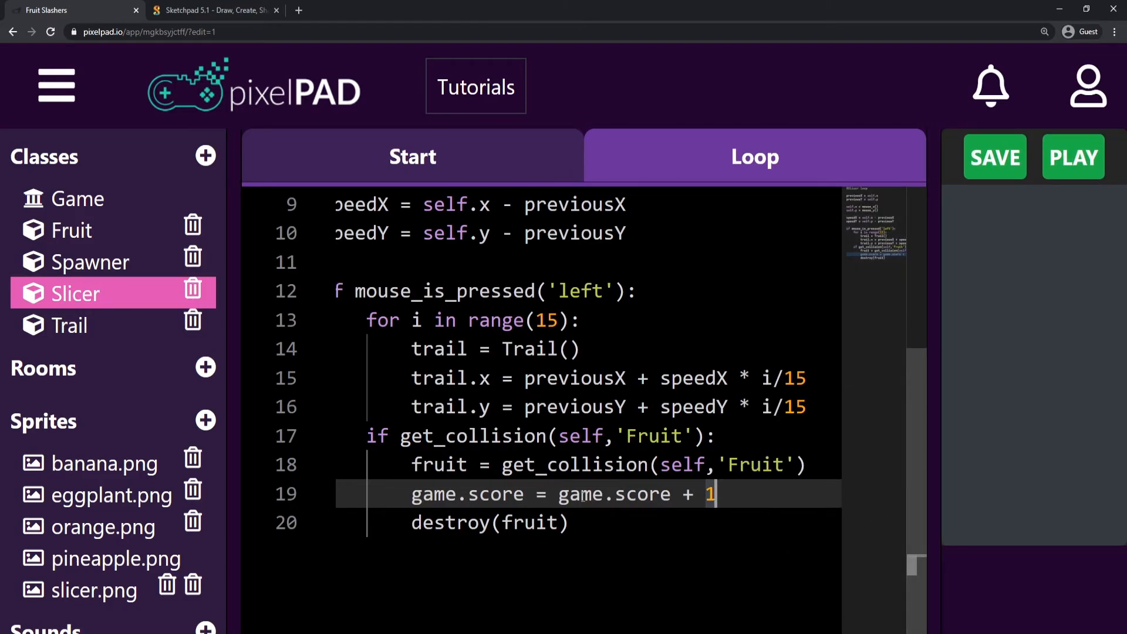
pyautogui.write('print(game.')
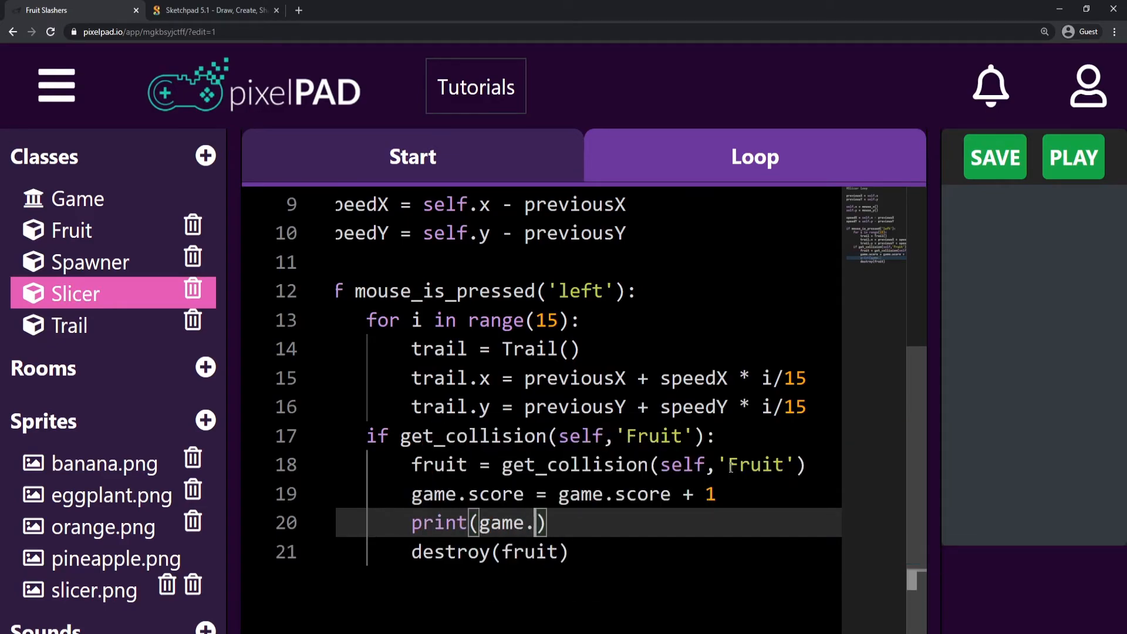
pyautogui.write('score')
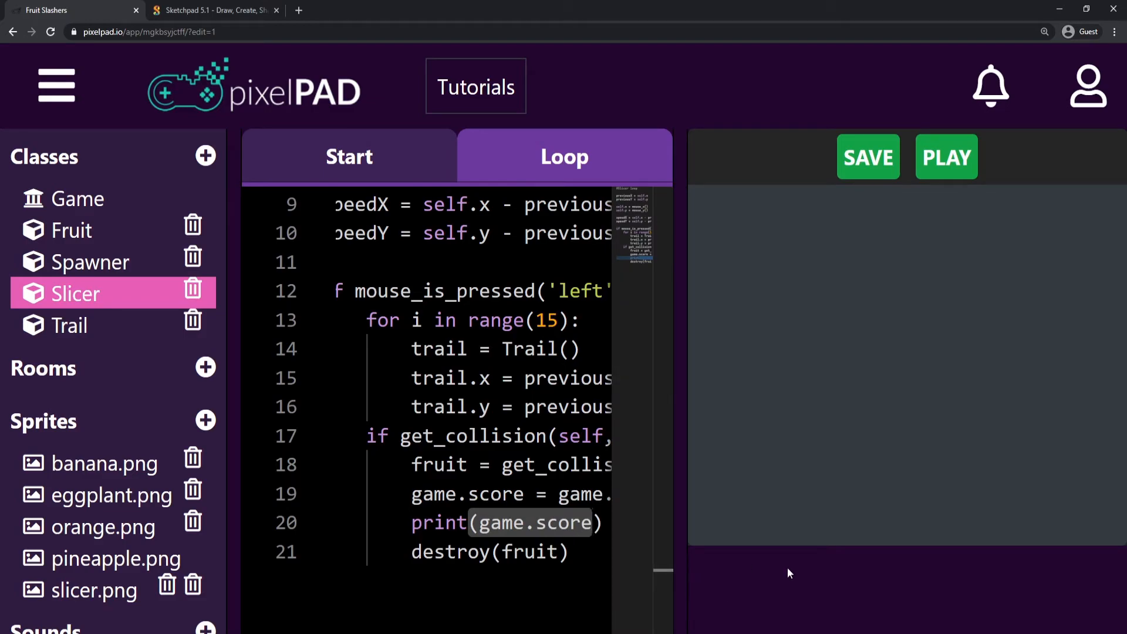
pyautogui.moveTo(938, 271)
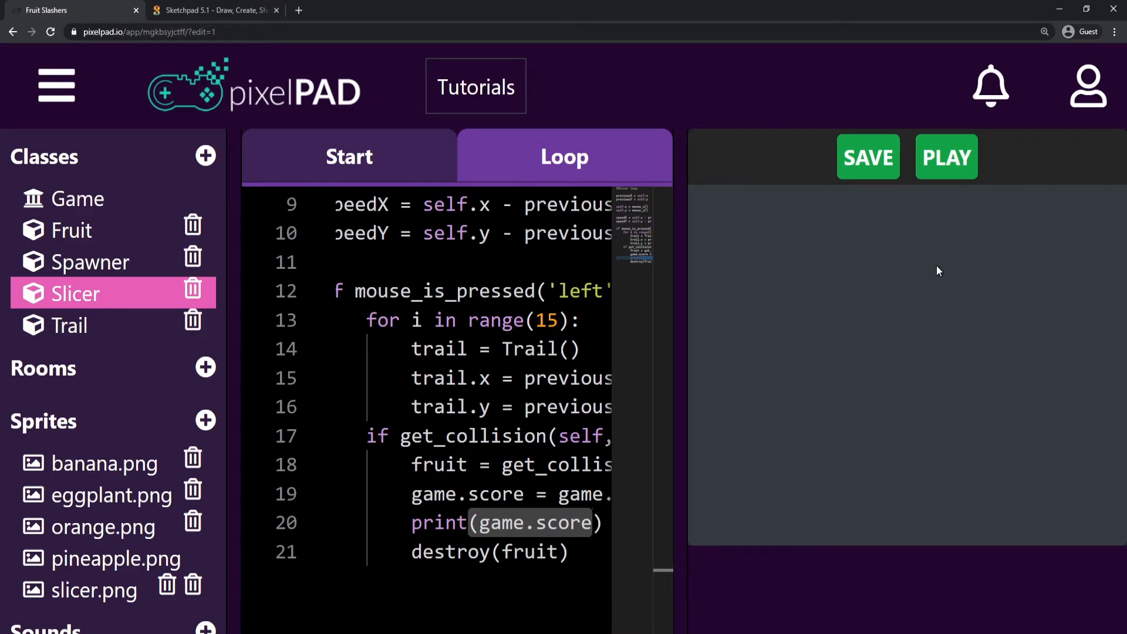
# - Run the game with fruit.points scoring so the console prints scores 9 and 14
pyautogui.click(946, 156)
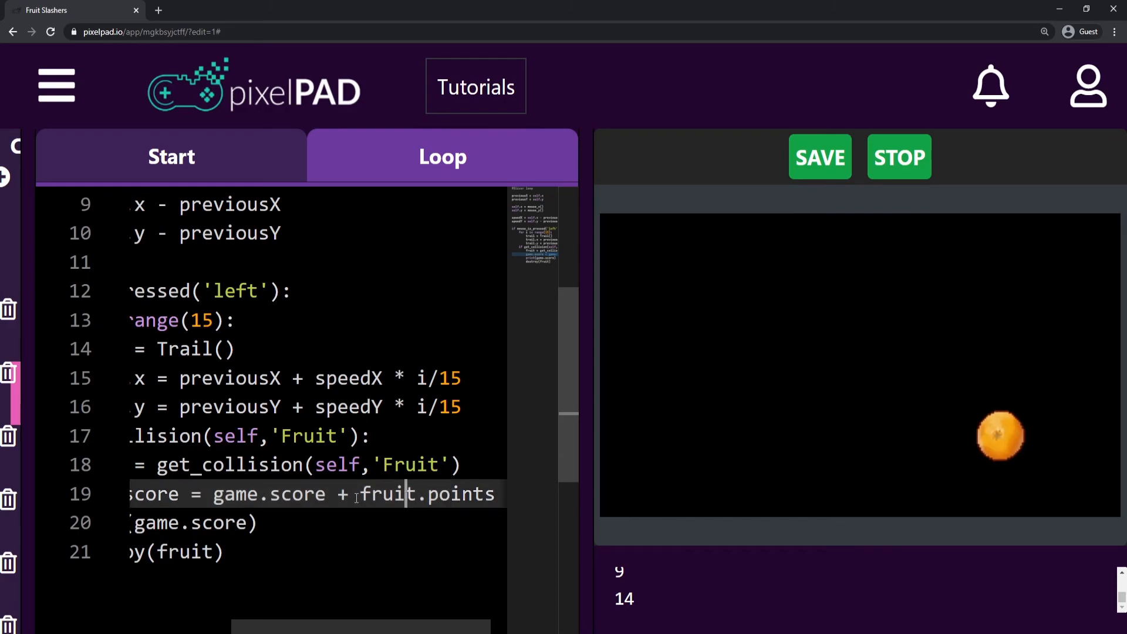
# - Keep slicing fruit as the score climbs, then highlight fruit.points in the score line
pyautogui.write('1')
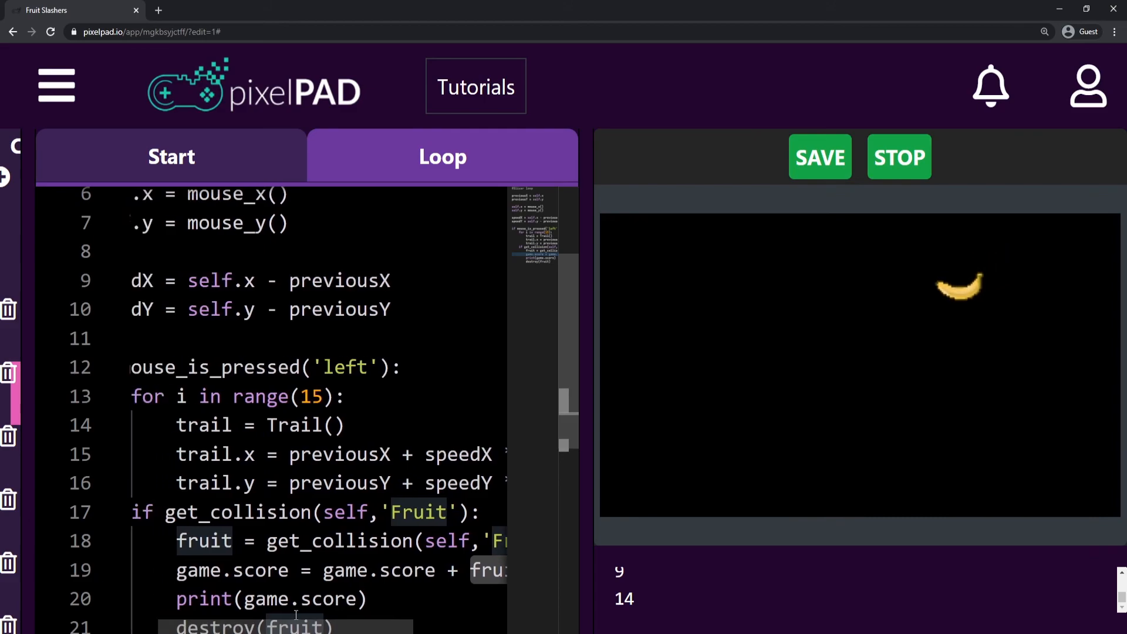
pyautogui.scroll(-3)
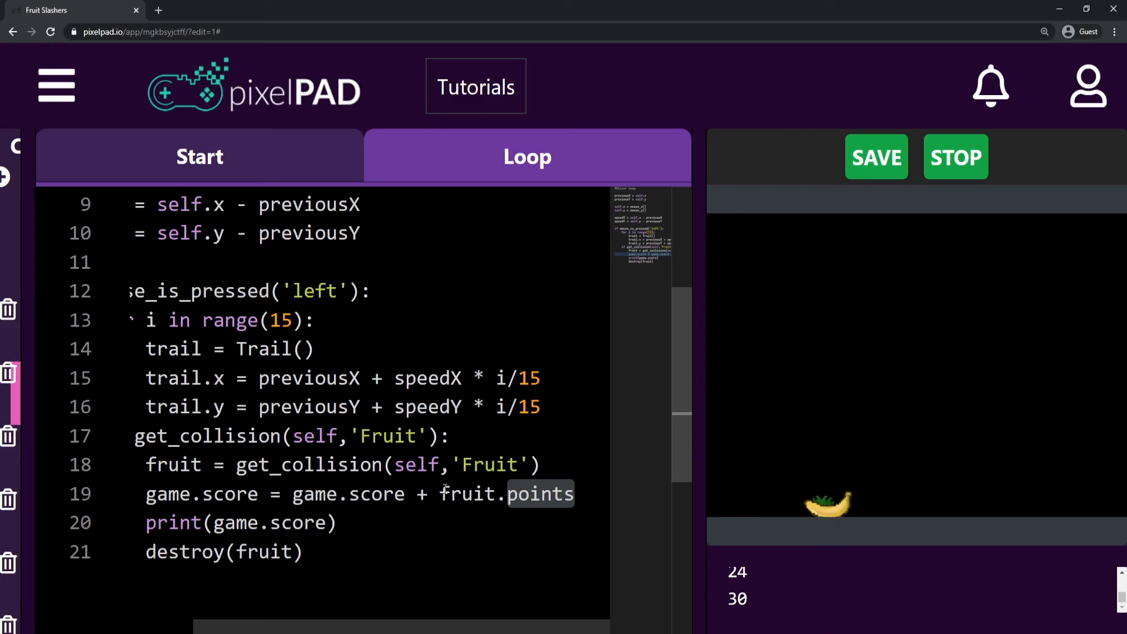
pyautogui.doubleClick(470, 494)
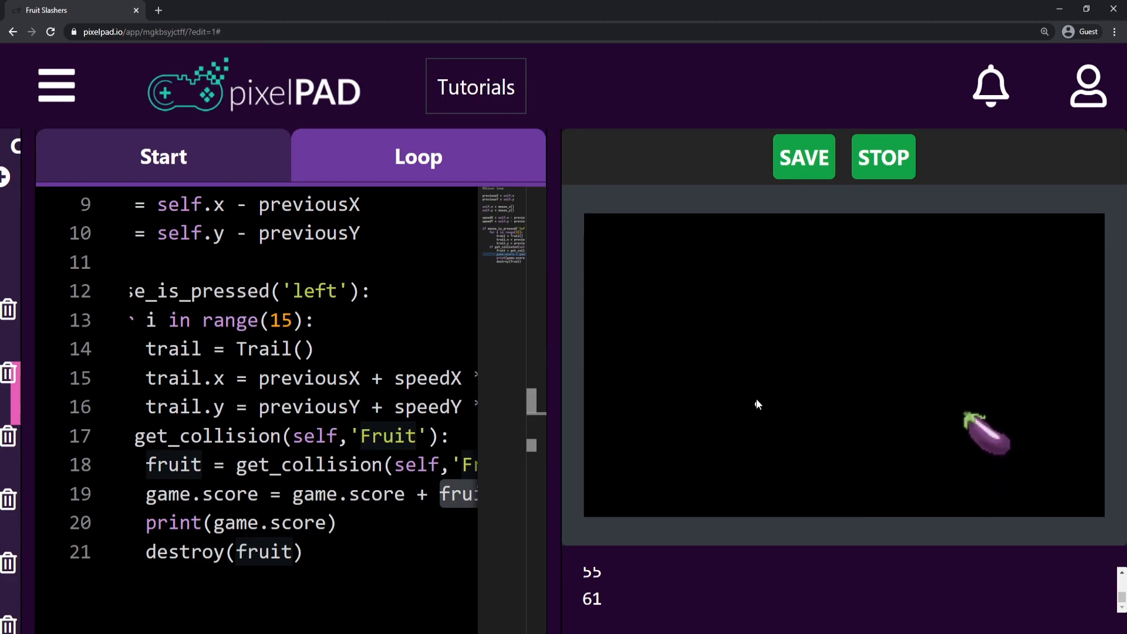
pyautogui.moveTo(831, 461)
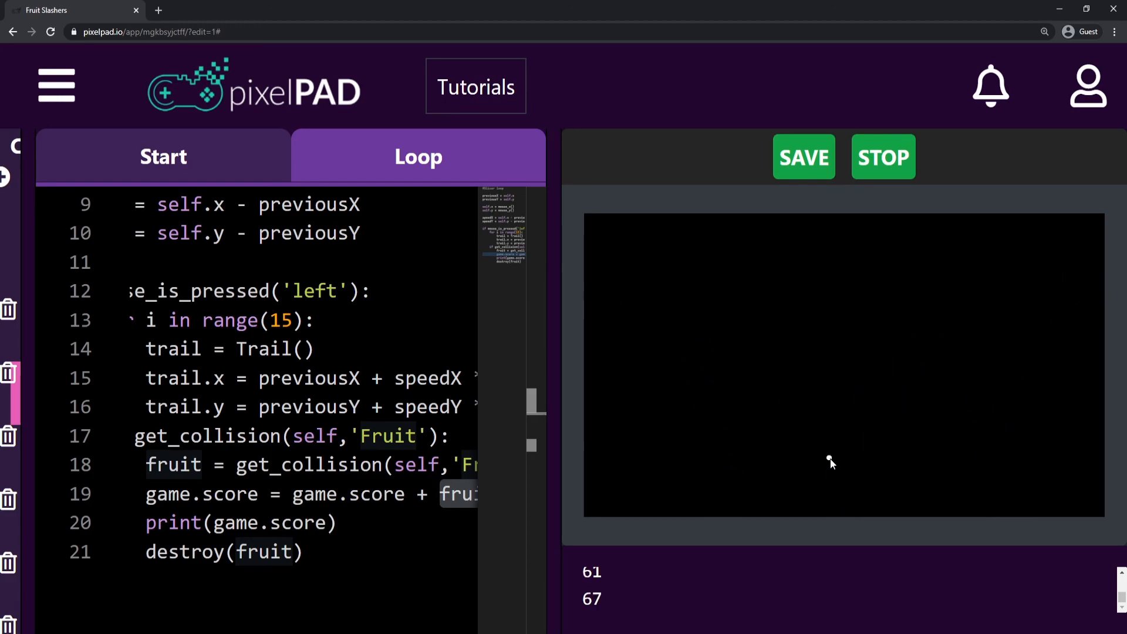